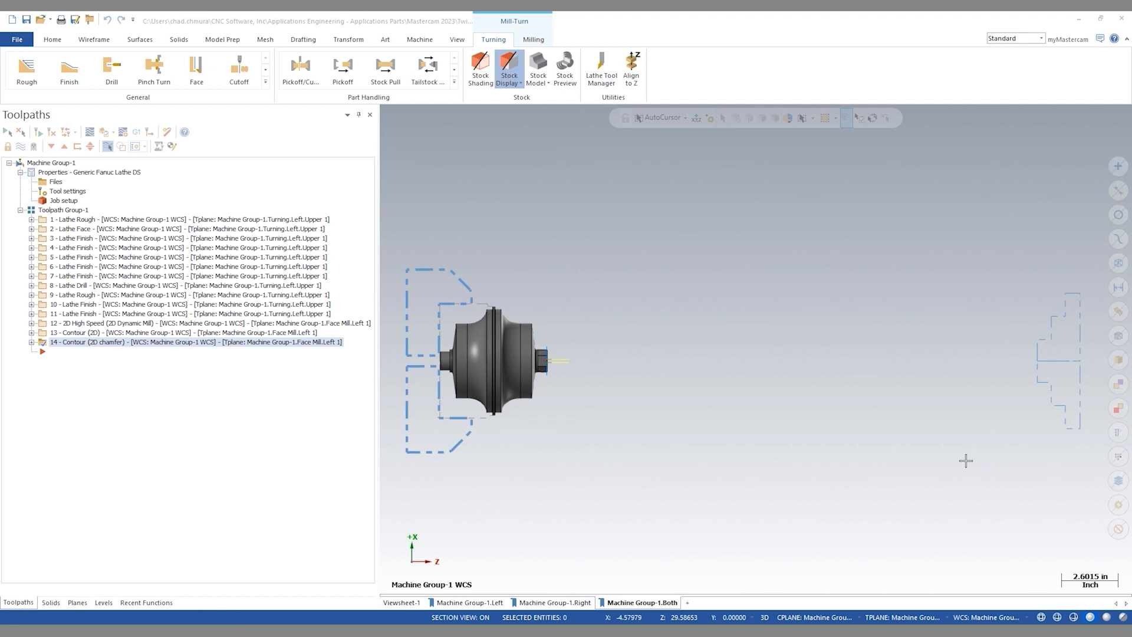
{"action": "mouse_move", "coordinate": [243, 619]}
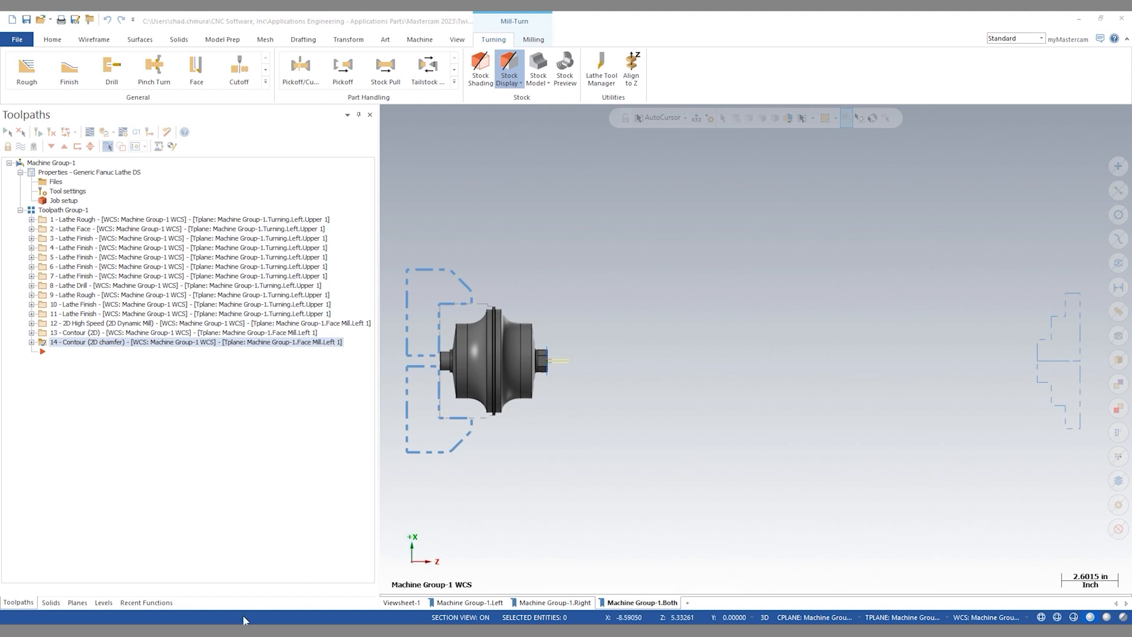
{"action": "mouse_move", "coordinate": [243, 619]}
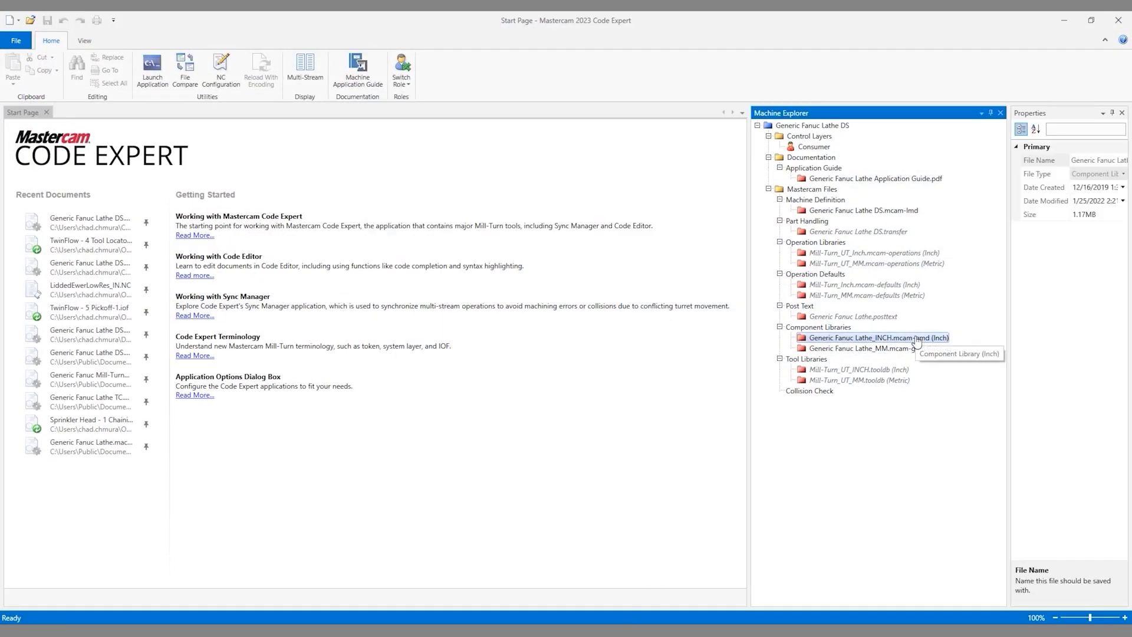
Open the Generic Fanuc Lathe_INCH.mcam-gmd component library for editing in Mastercam.
{"action": "right_click", "coordinate": [878, 337]}
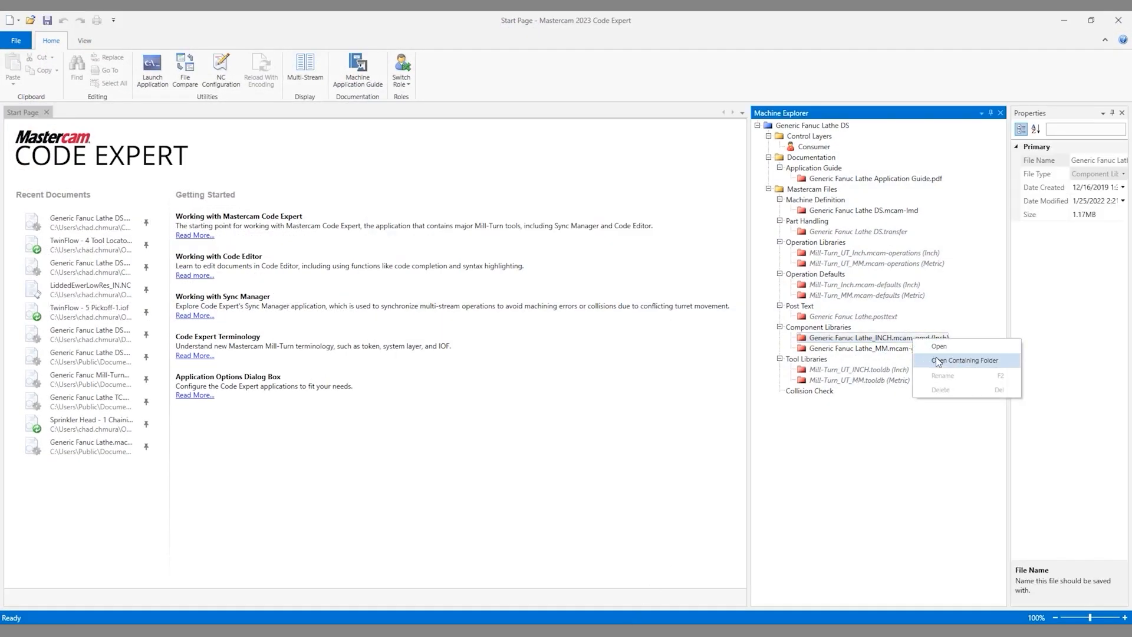
{"action": "left_click", "coordinate": [962, 360]}
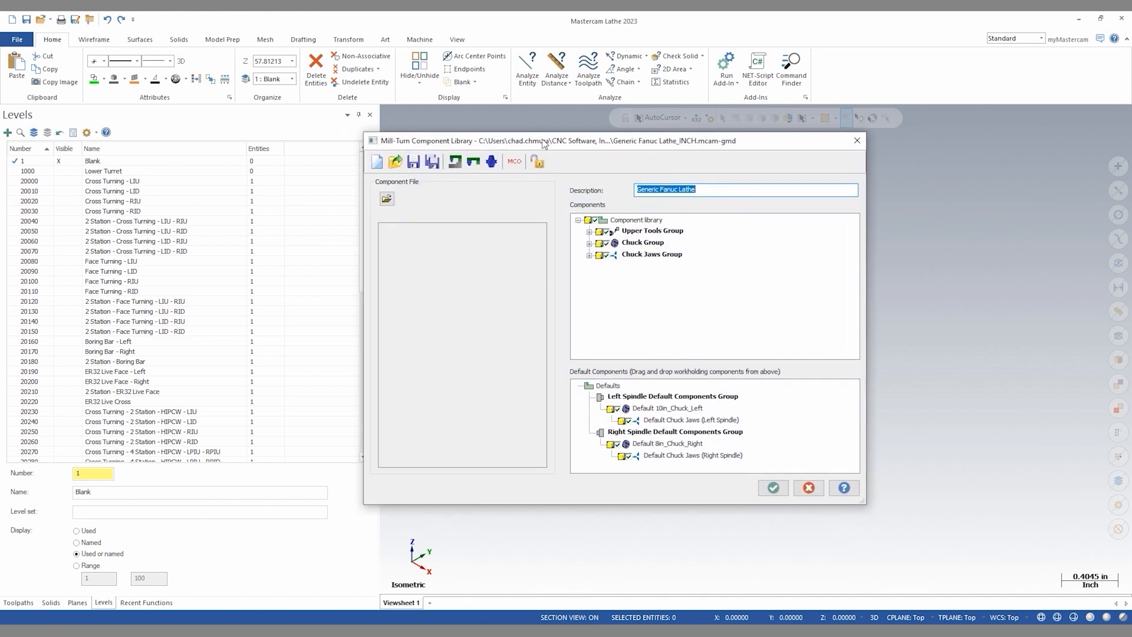
{"action": "mouse_move", "coordinate": [648, 258]}
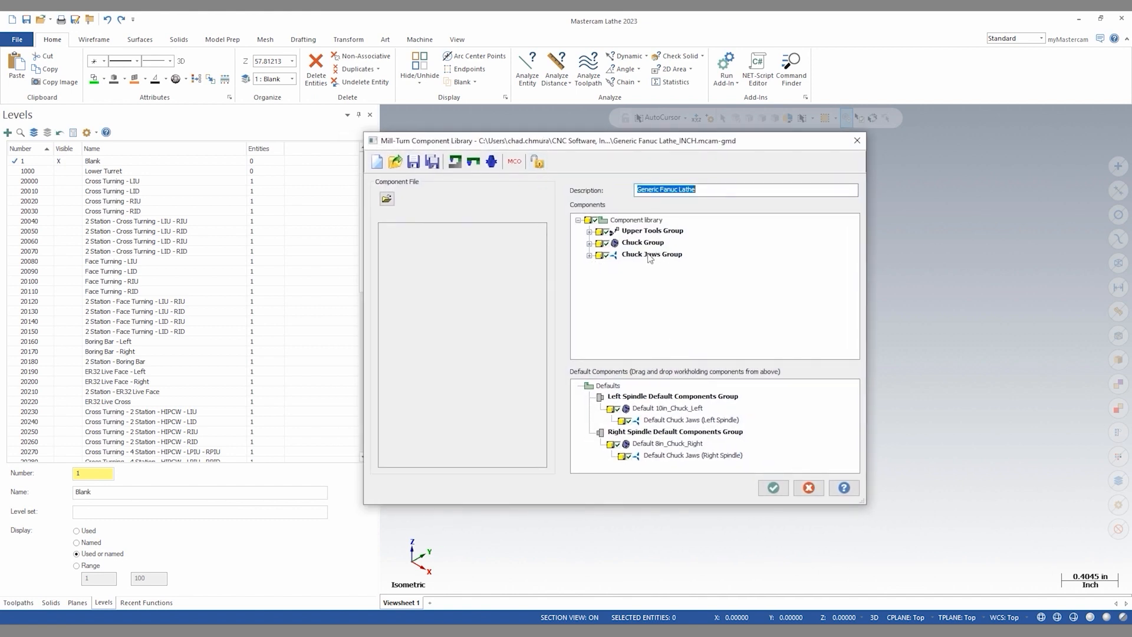
Expand the Chuck Jaws Group, inspect 5.25 Inch Soft Jaws, and add a new chuck jaw.
{"action": "left_click", "coordinate": [589, 255]}
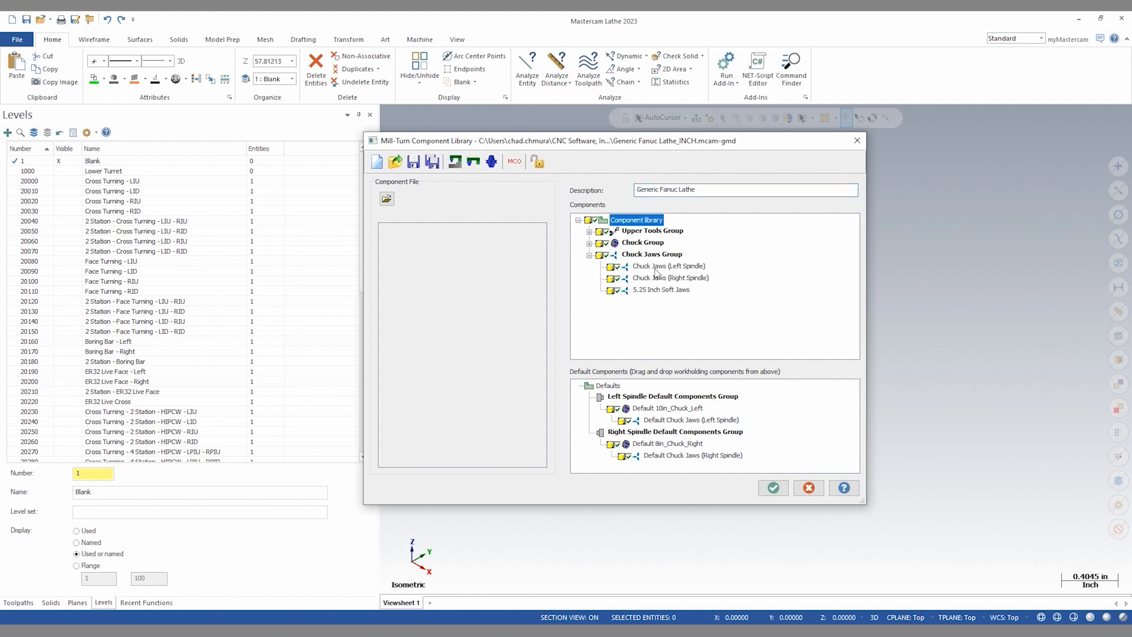
{"action": "left_click", "coordinate": [660, 290]}
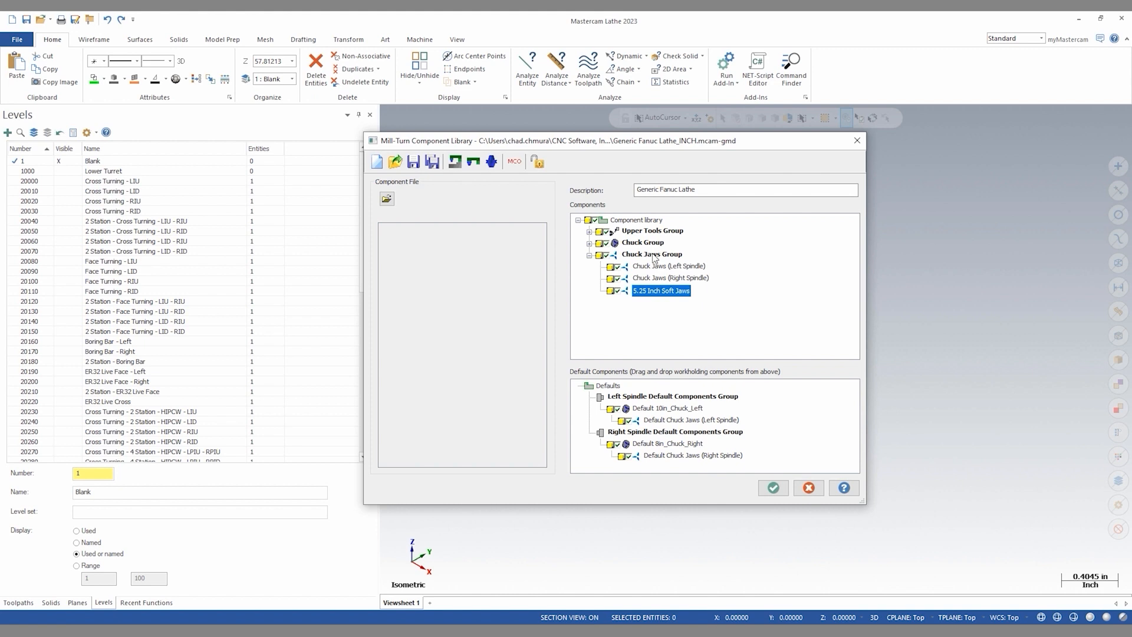
{"action": "right_click", "coordinate": [651, 253]}
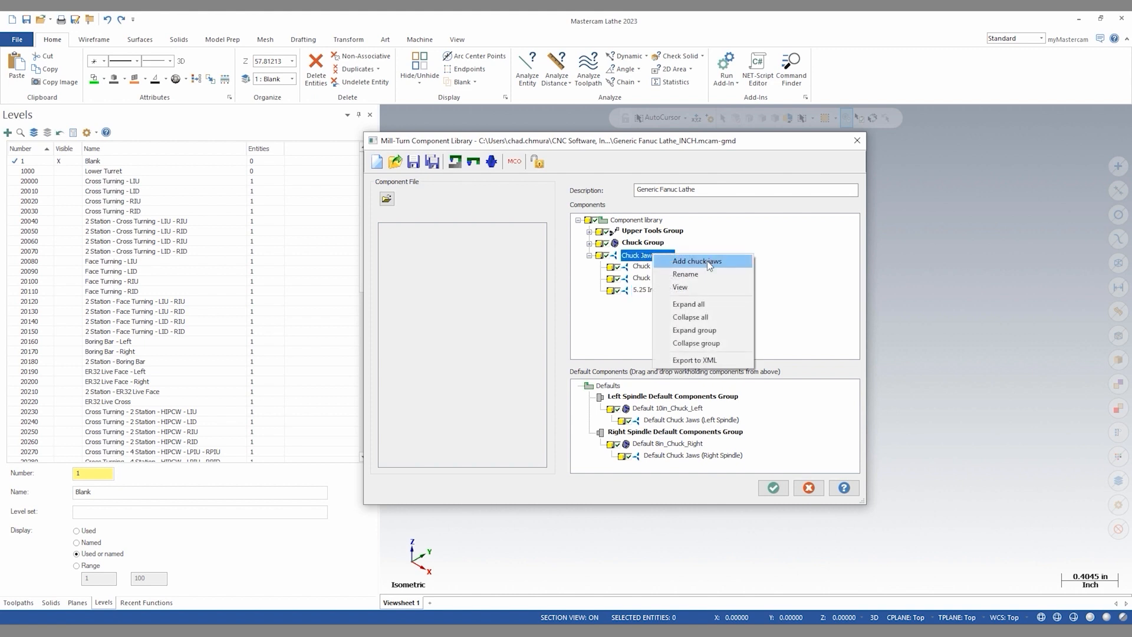
{"action": "left_click", "coordinate": [696, 261]}
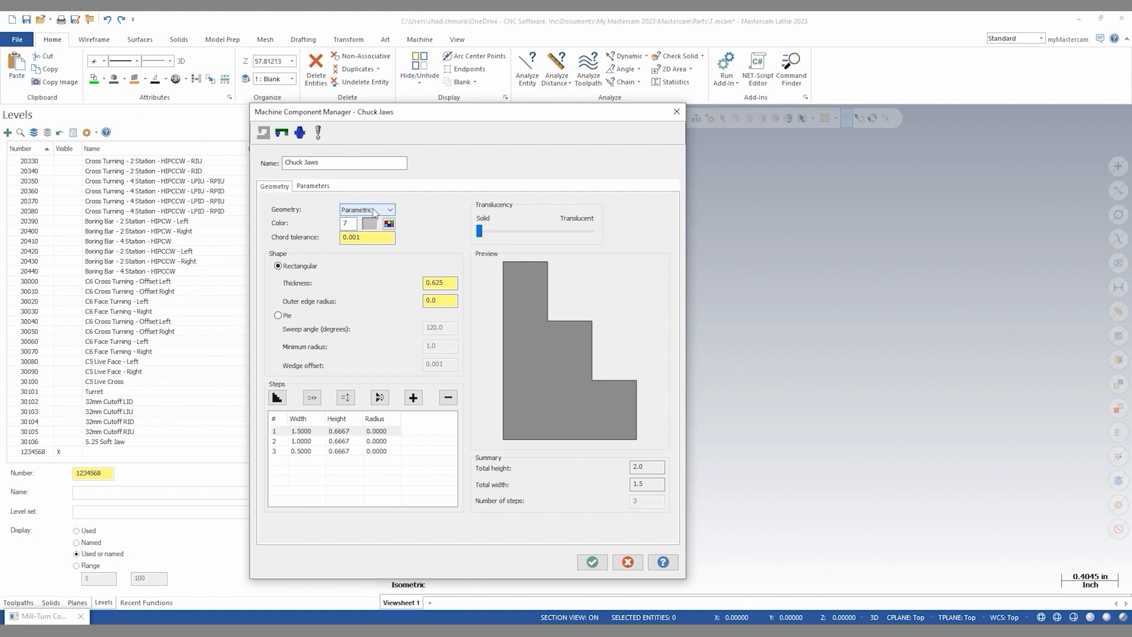
Define the new jaw's geometry as a solid entity and load a component model for it.
{"action": "left_click", "coordinate": [367, 210]}
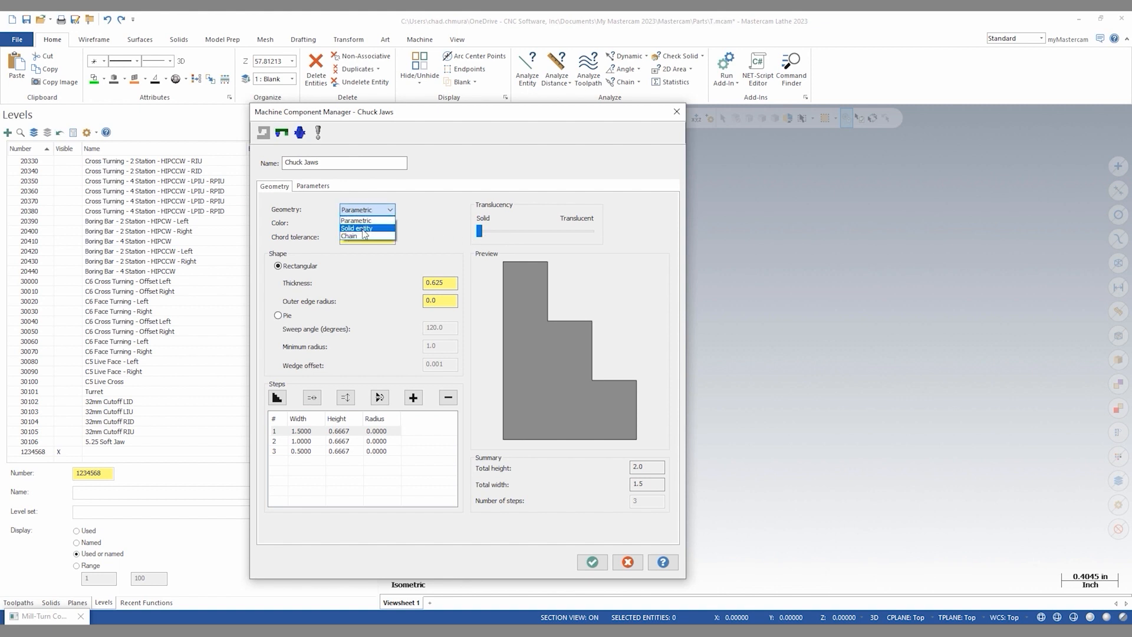
{"action": "left_click", "coordinate": [356, 227]}
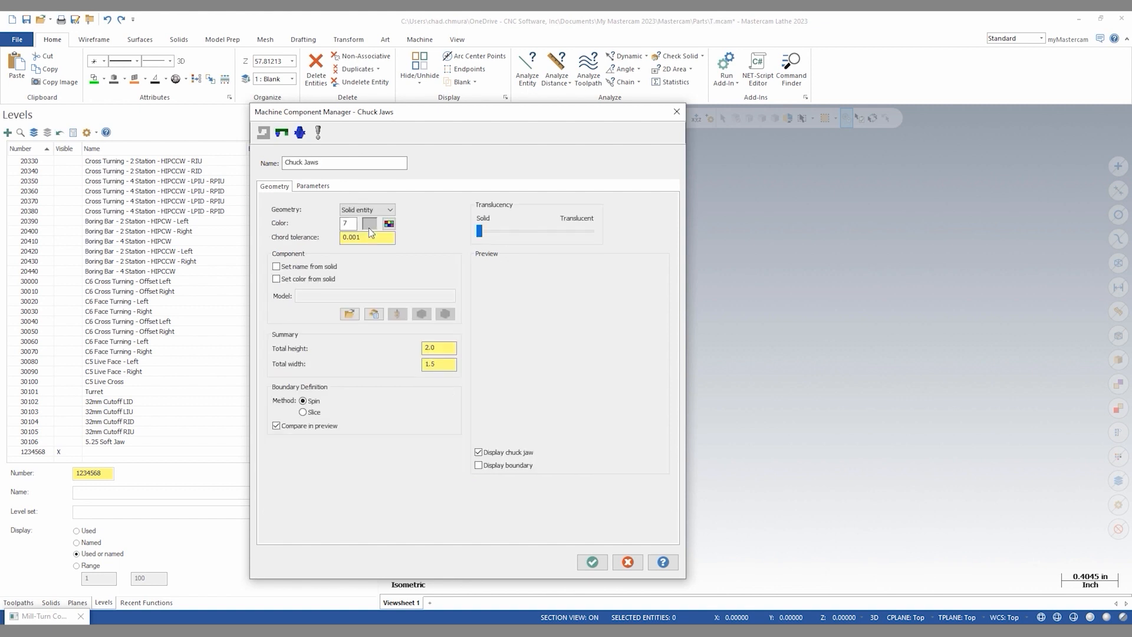
{"action": "mouse_move", "coordinate": [349, 313]}
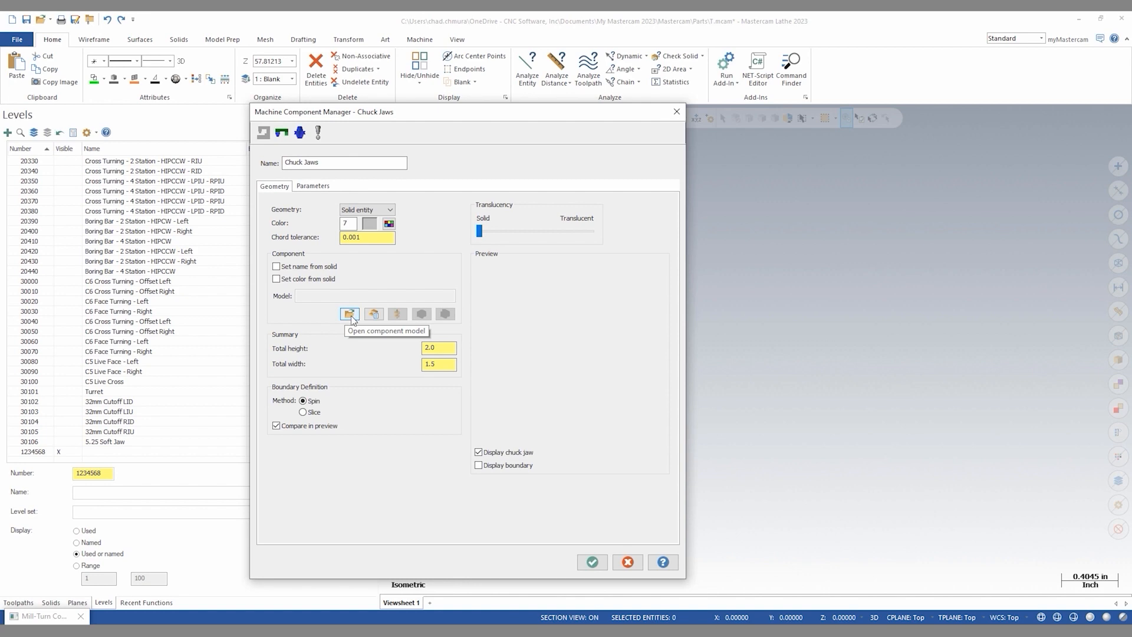
{"action": "left_click", "coordinate": [349, 314]}
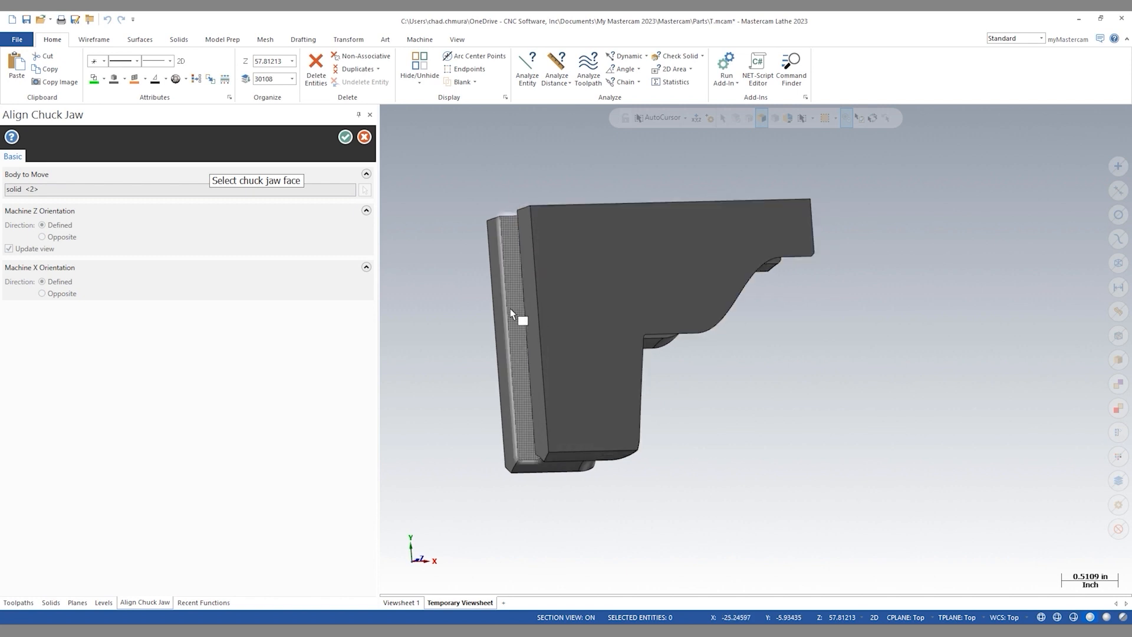
Align the imported jaw solid by its Z-axis face and accept it as the jaw model.
{"action": "left_click", "coordinate": [522, 319]}
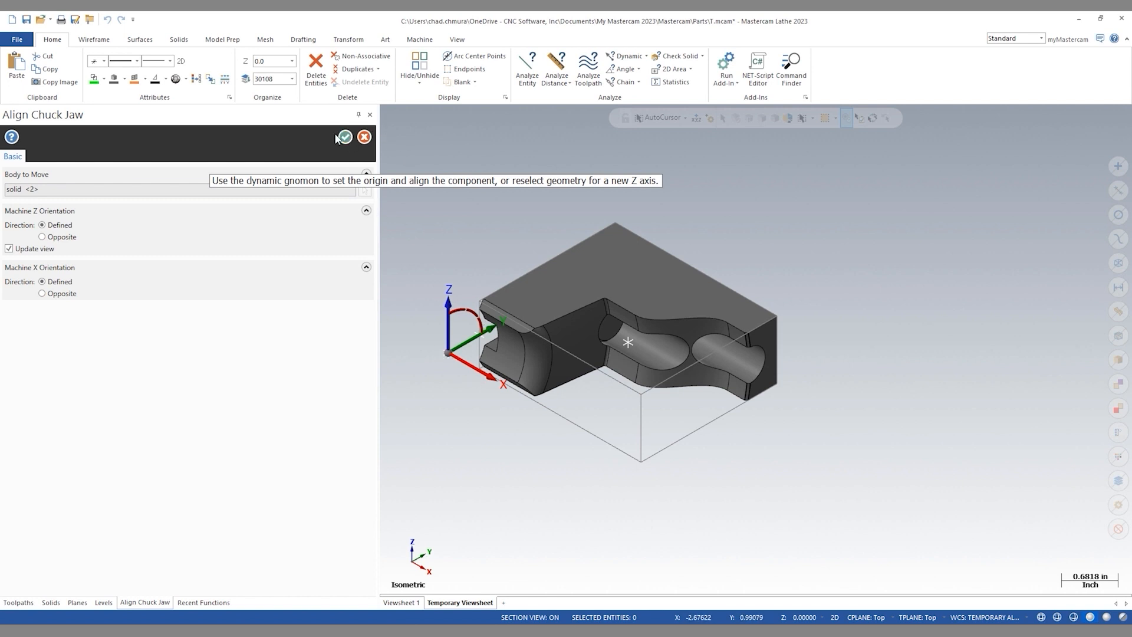
{"action": "left_click", "coordinate": [343, 136]}
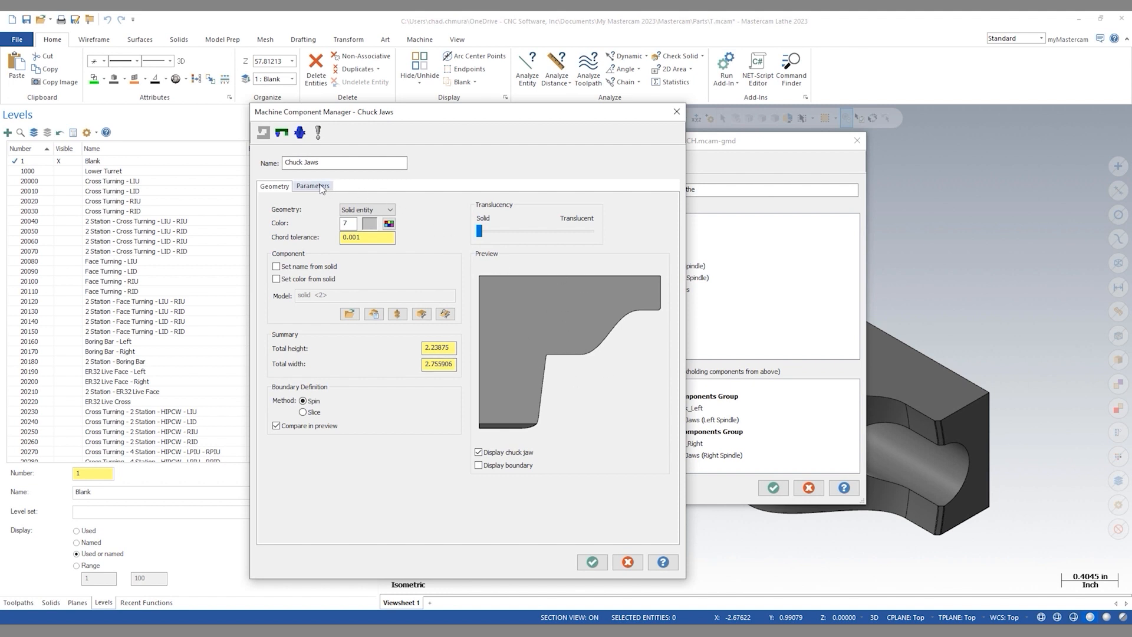
Show the chuck jaw's Parameters with outside-diameter clamping and reference point.
{"action": "left_click", "coordinate": [313, 186]}
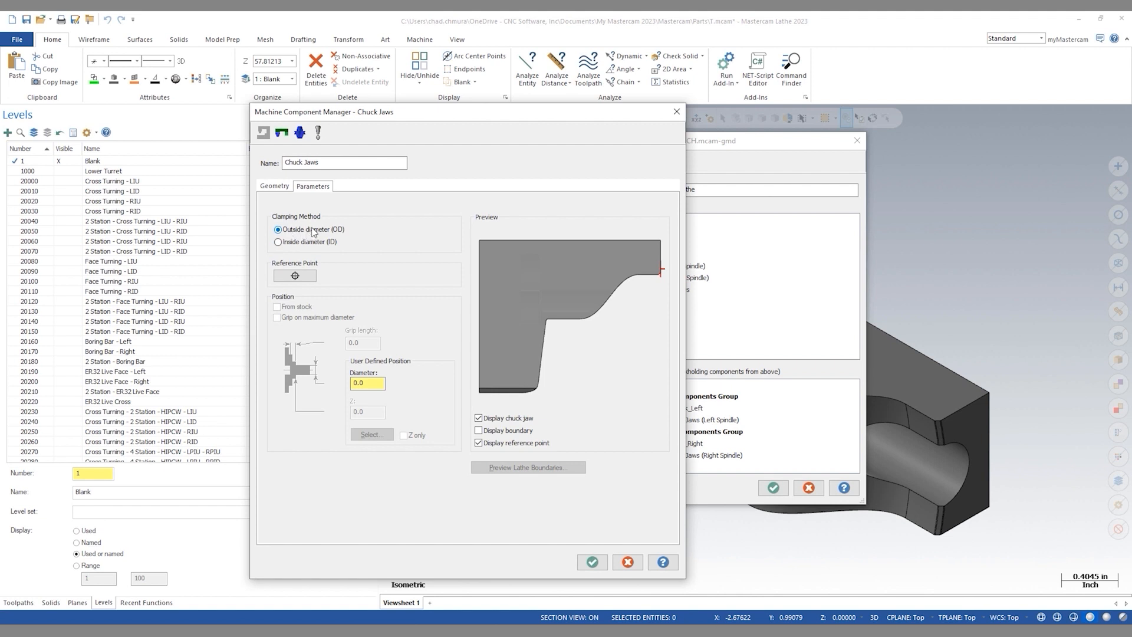
{"action": "mouse_move", "coordinate": [604, 301]}
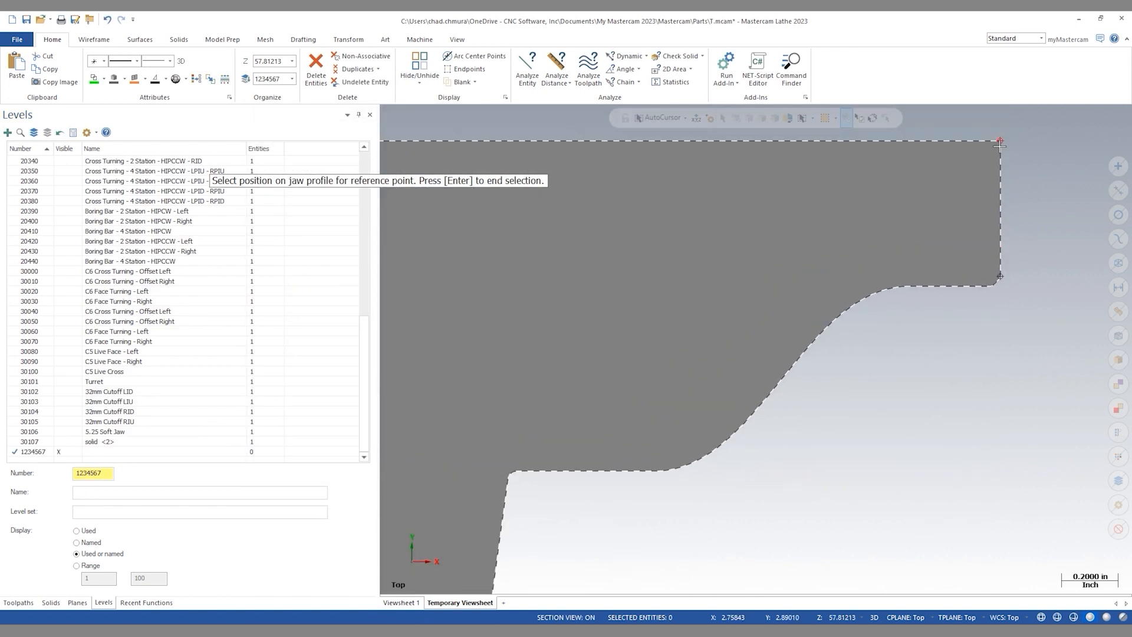
{"action": "mouse_move", "coordinate": [999, 143]}
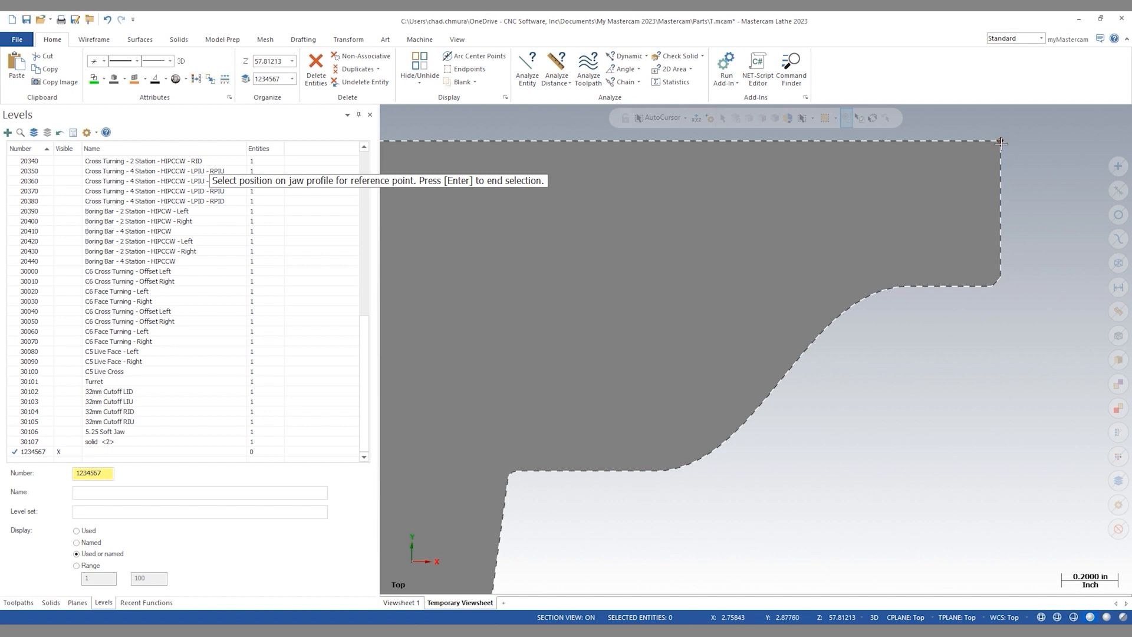
{"action": "mouse_move", "coordinate": [1001, 141]}
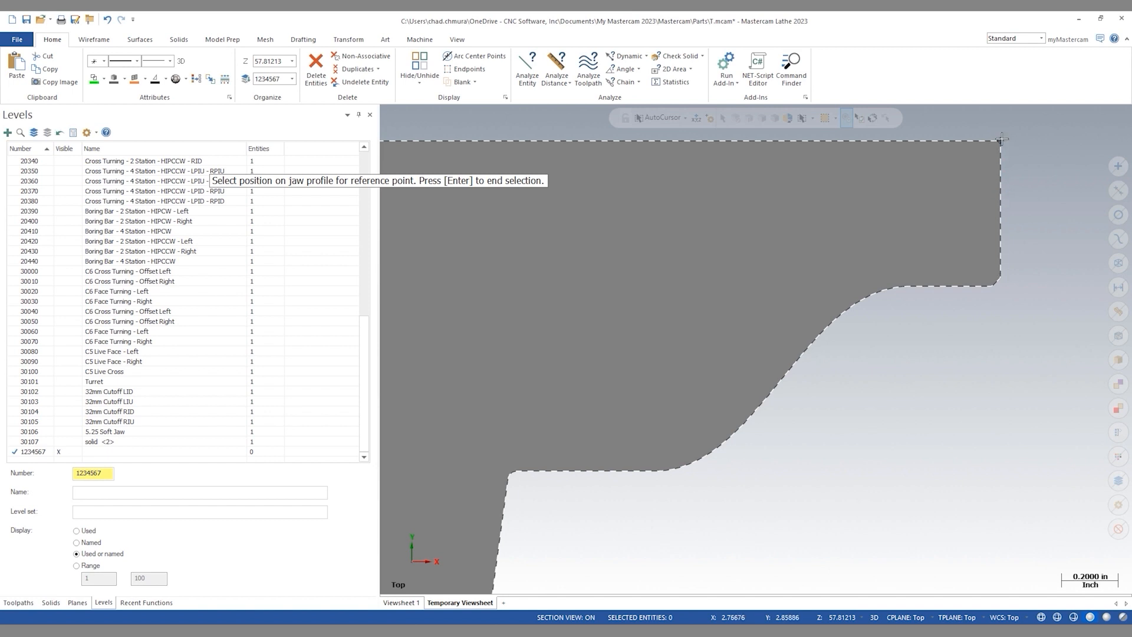
{"action": "mouse_move", "coordinate": [1001, 138]}
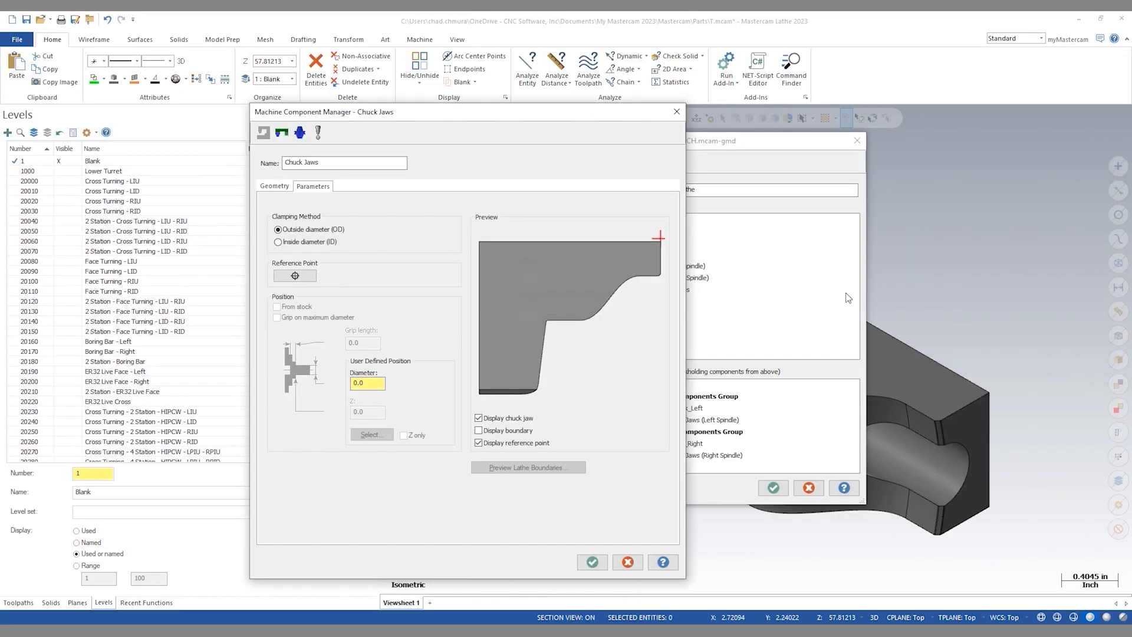
Name the component 'TwinFlow Chuck Jaws' and confirm it into the Chuck Jaws Group.
{"action": "left_click", "coordinate": [274, 185]}
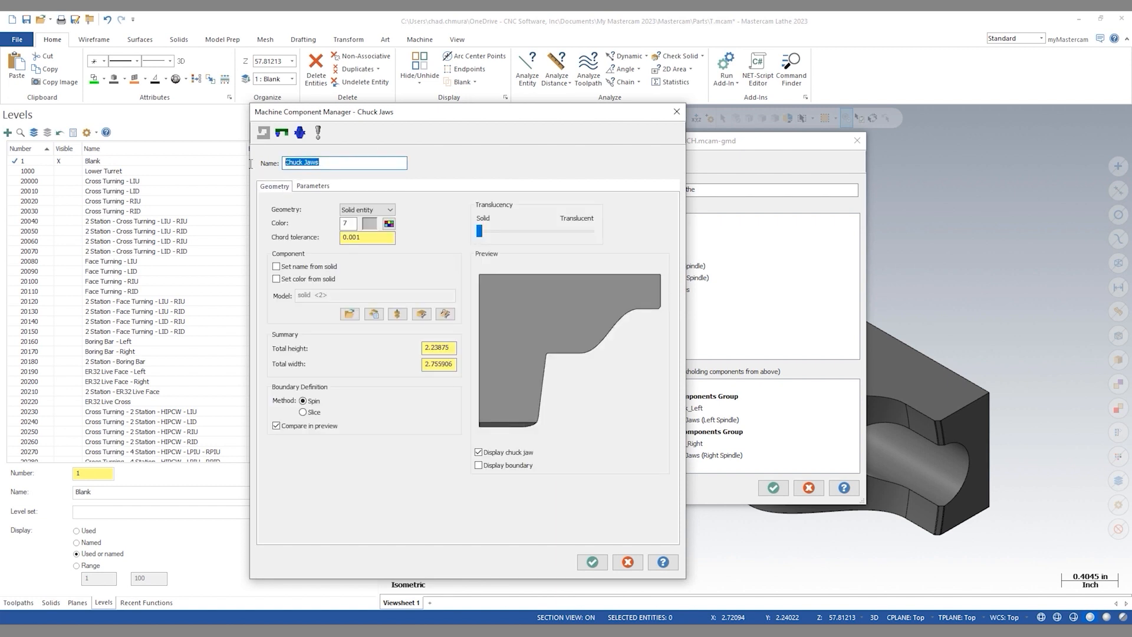
{"action": "type", "text": "T"}
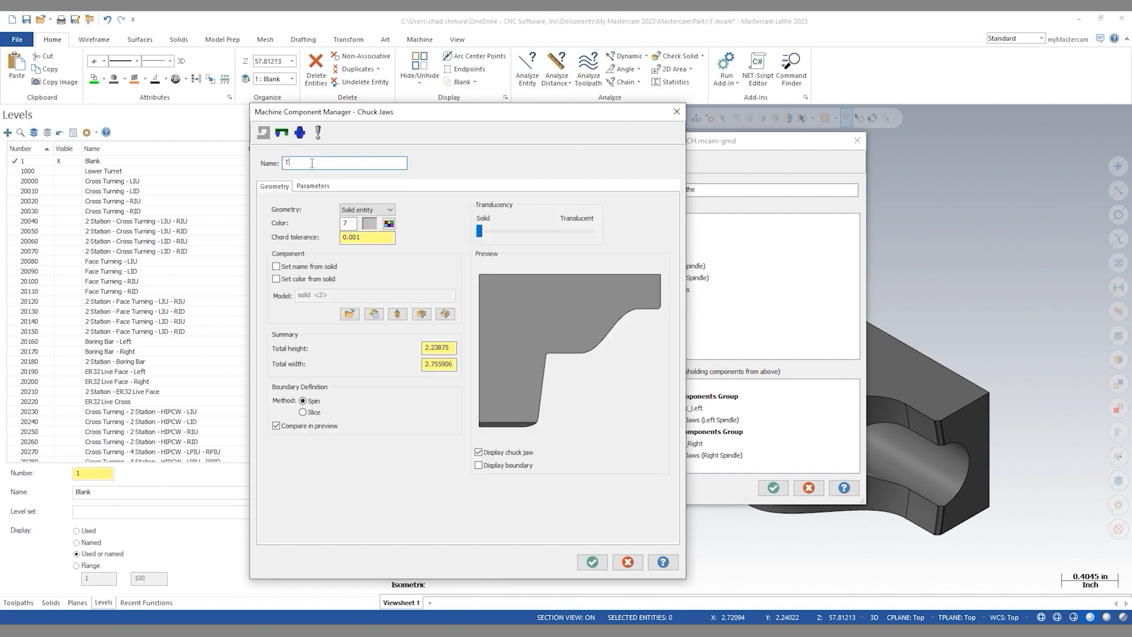
{"action": "type", "text": "TwinFi"}
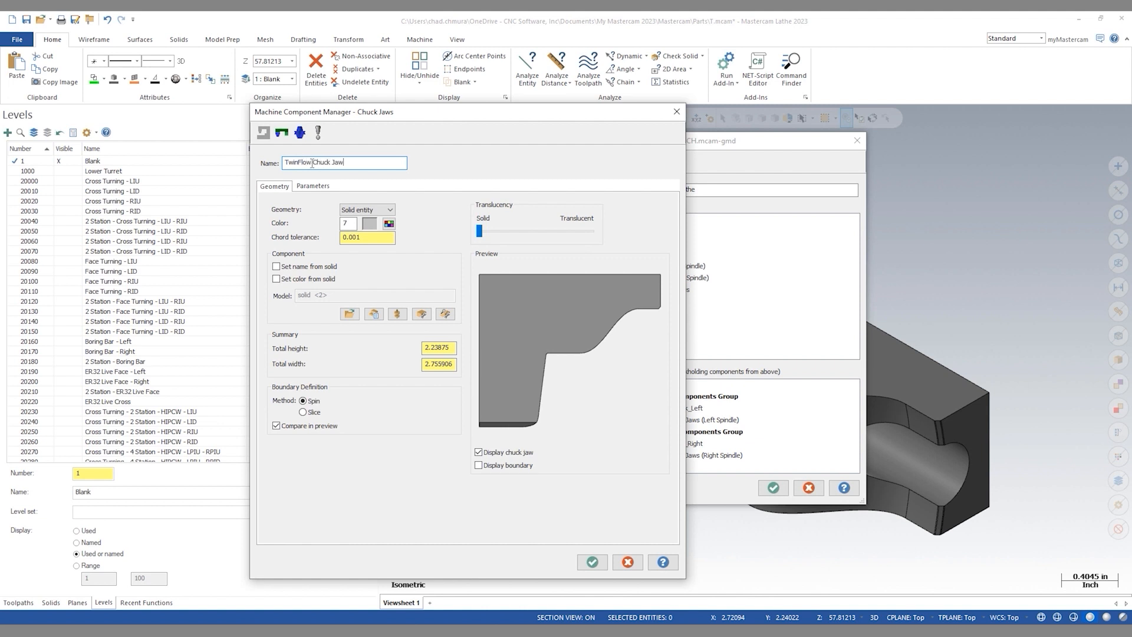
{"action": "type", "text": "s"}
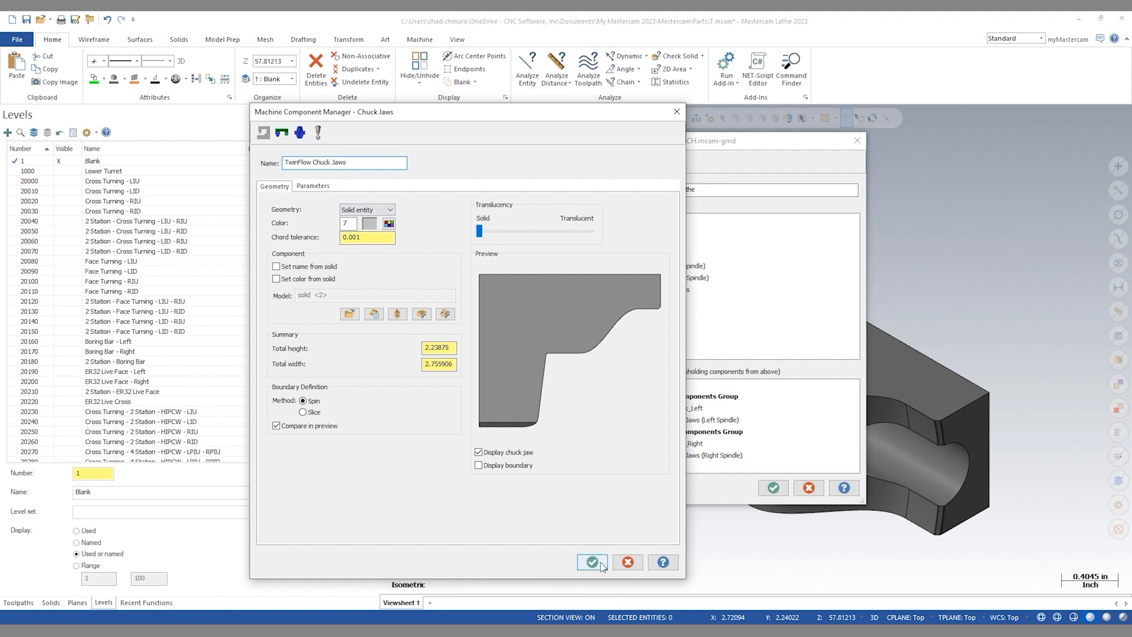
{"action": "left_click", "coordinate": [590, 561]}
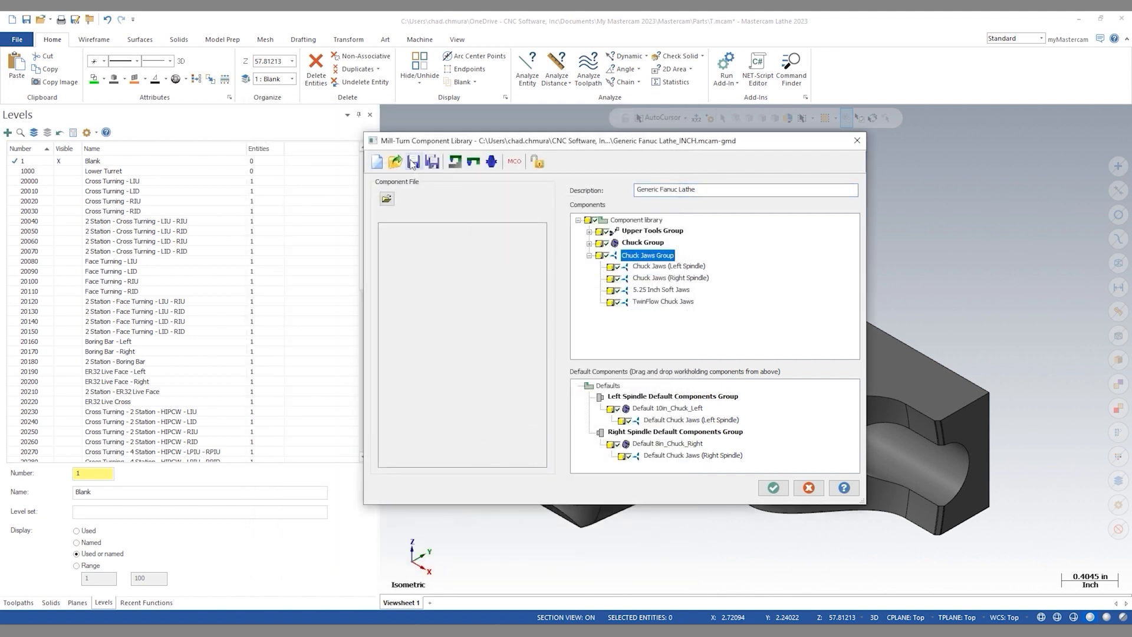
{"action": "mouse_move", "coordinate": [413, 162]}
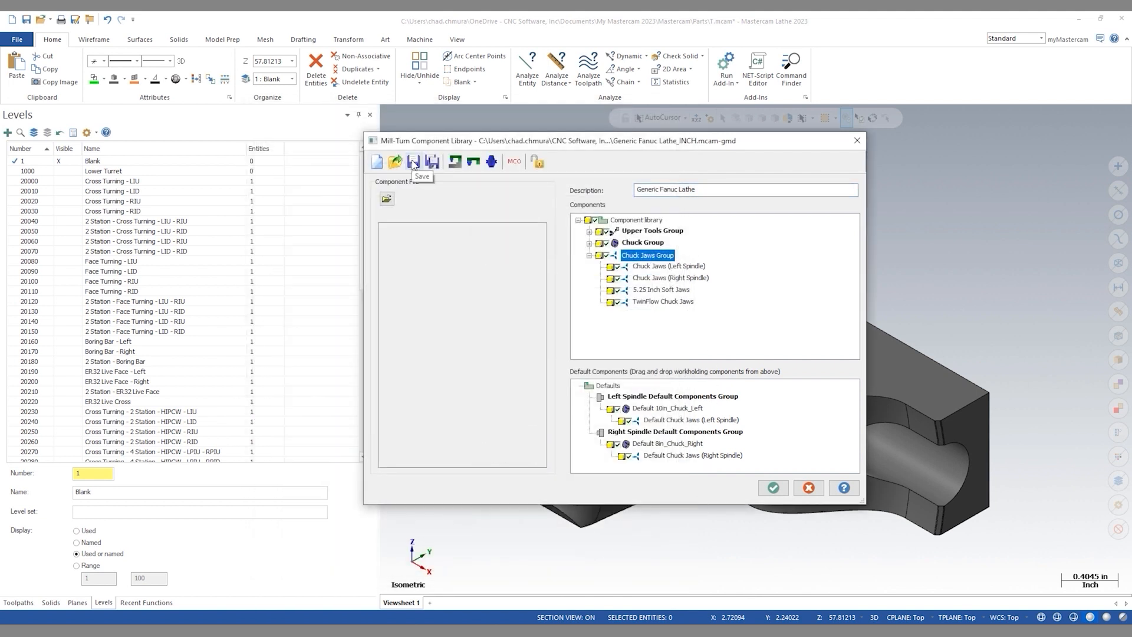
Save the component library with the TwinFlow jaws and close the library dialog.
{"action": "left_click", "coordinate": [413, 161]}
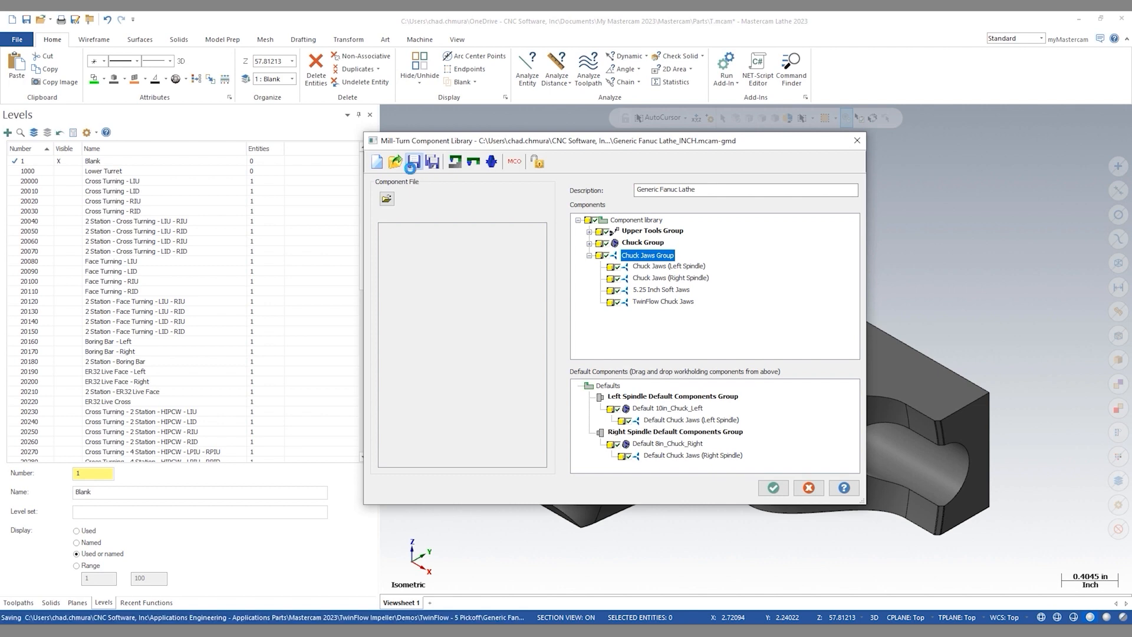
{"action": "left_click", "coordinate": [578, 219]}
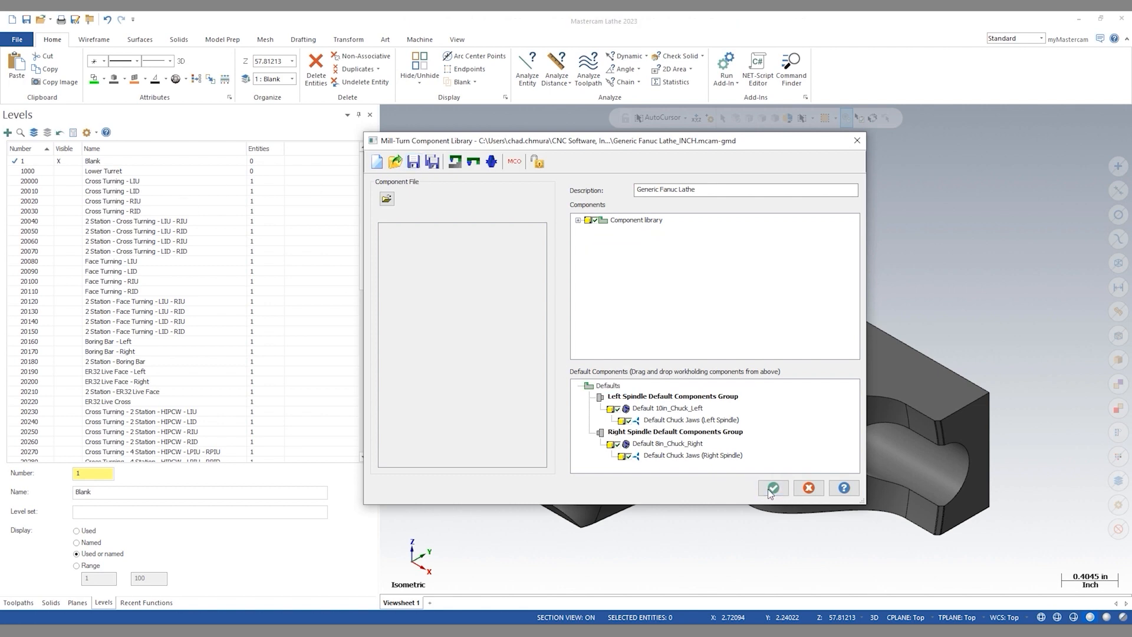
{"action": "left_click", "coordinate": [771, 487]}
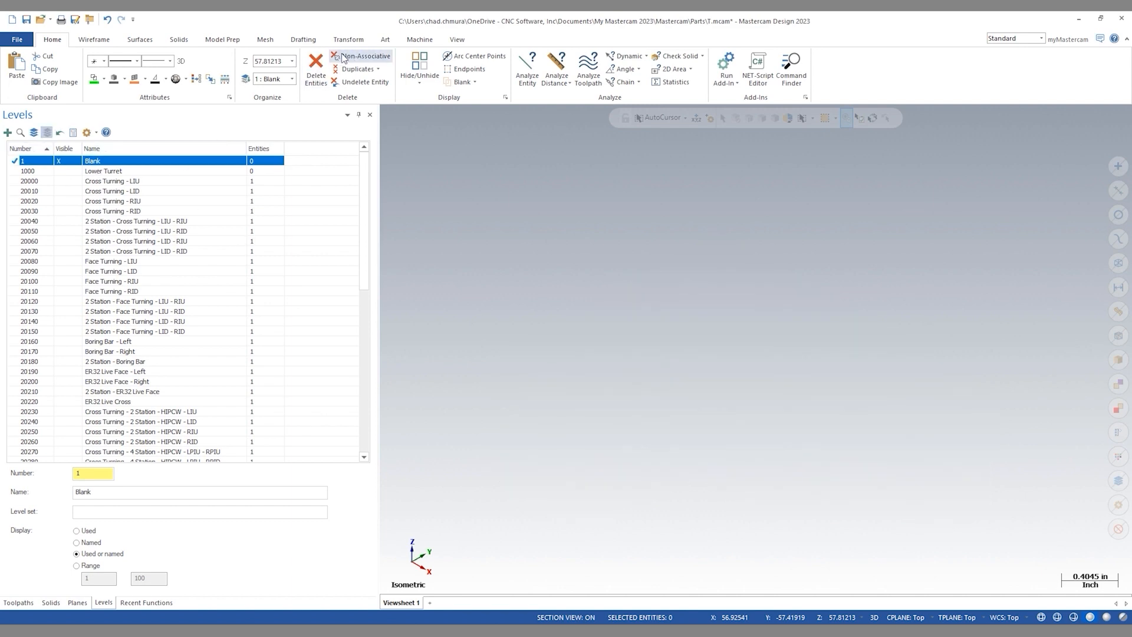
Reopen the Generic Fanuc Lathe Mill-Turn Component Library from the Machine tab.
{"action": "left_click", "coordinate": [419, 39]}
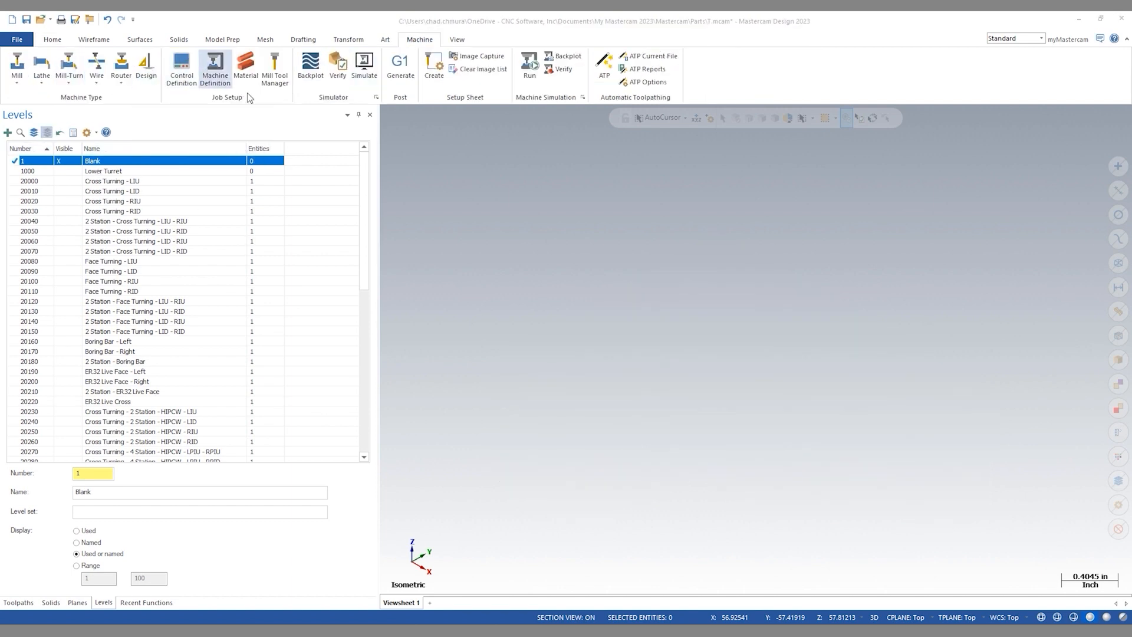
{"action": "left_click", "coordinate": [214, 70]}
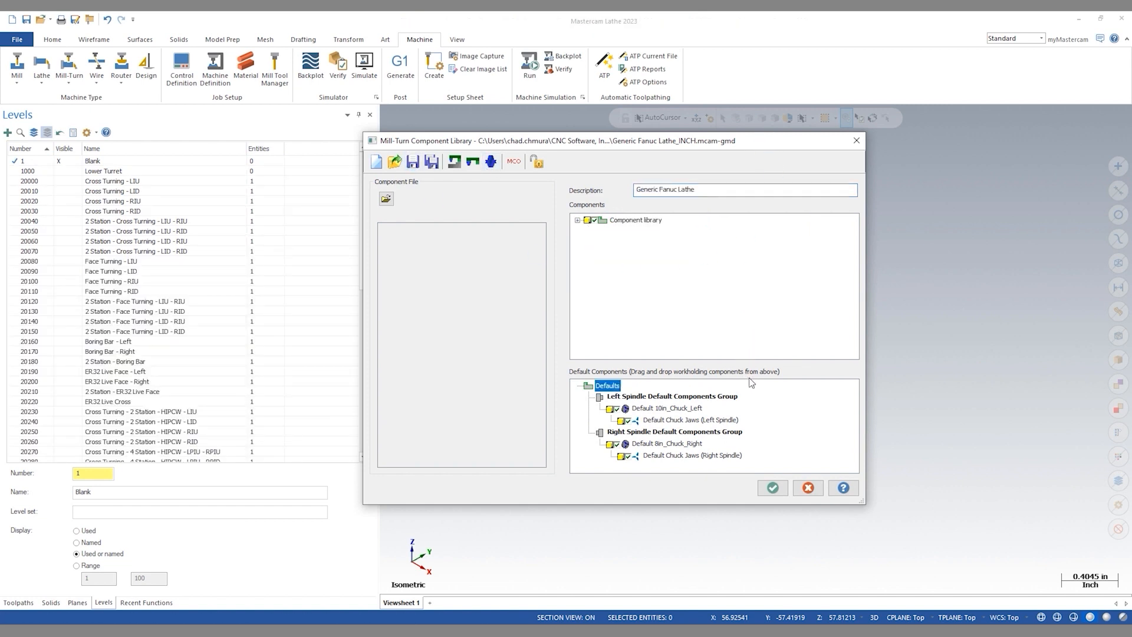
{"action": "mouse_move", "coordinate": [728, 457]}
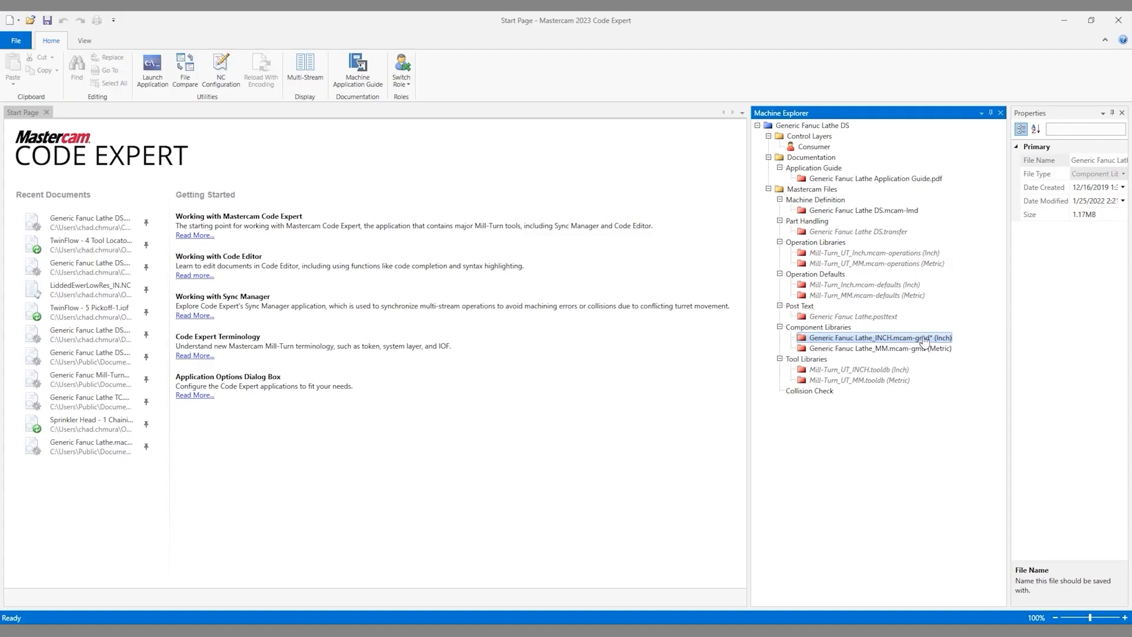
{"action": "mouse_move", "coordinate": [924, 342]}
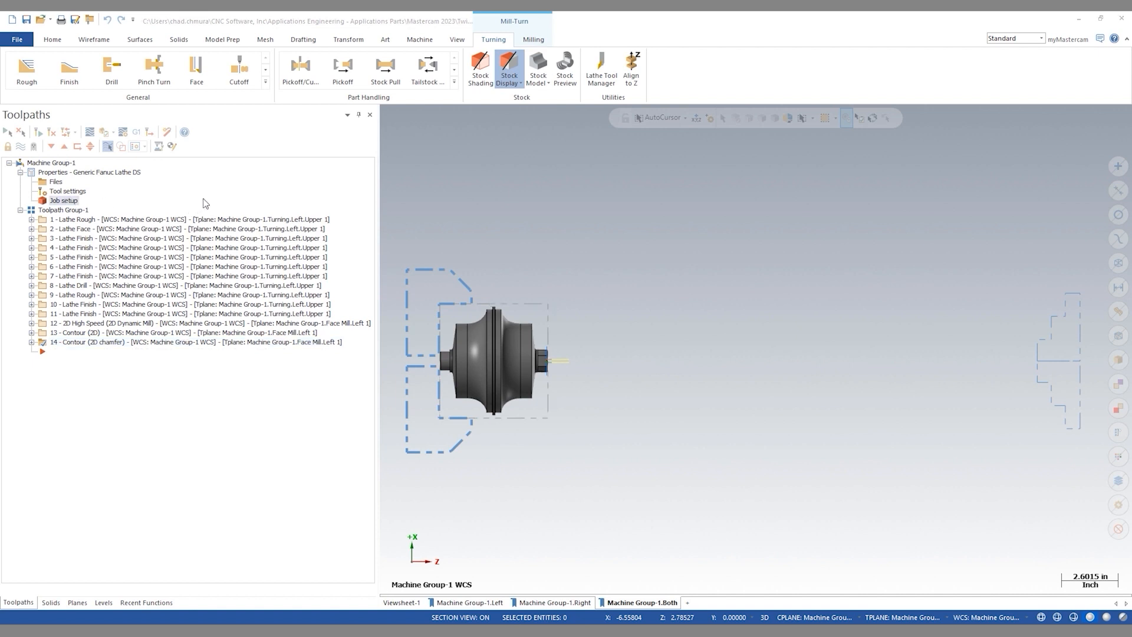
In Job setup, replace the right spindle's Default Chuck Jaws with TwinFlow Chuck Jaws.
{"action": "double_click", "coordinate": [65, 200]}
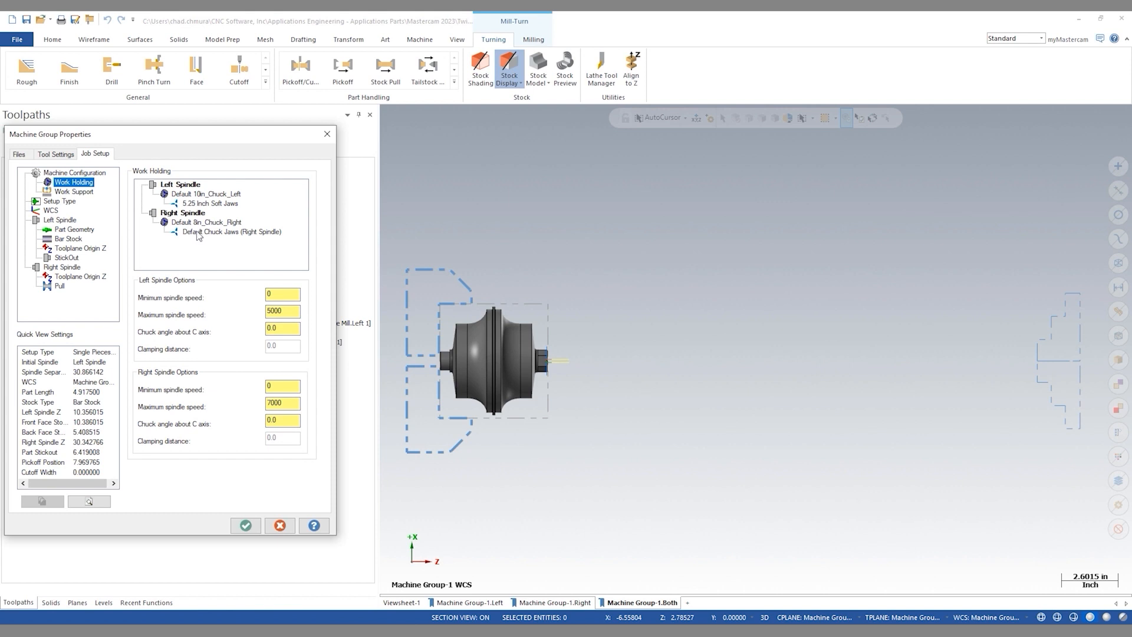
{"action": "right_click", "coordinate": [229, 232]}
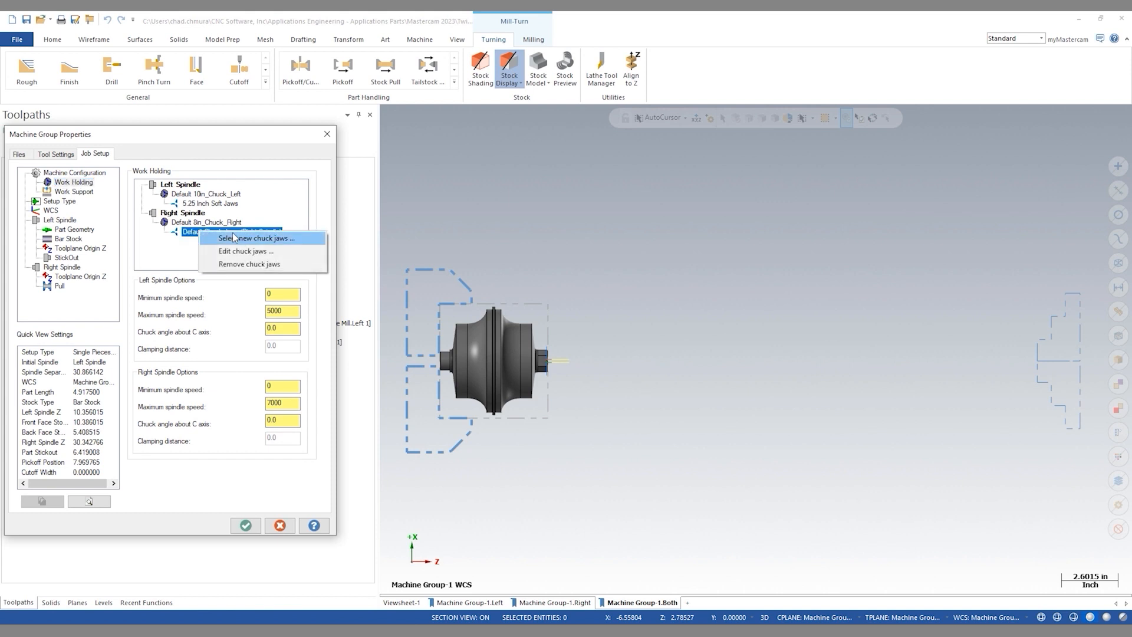
{"action": "left_click", "coordinate": [245, 249]}
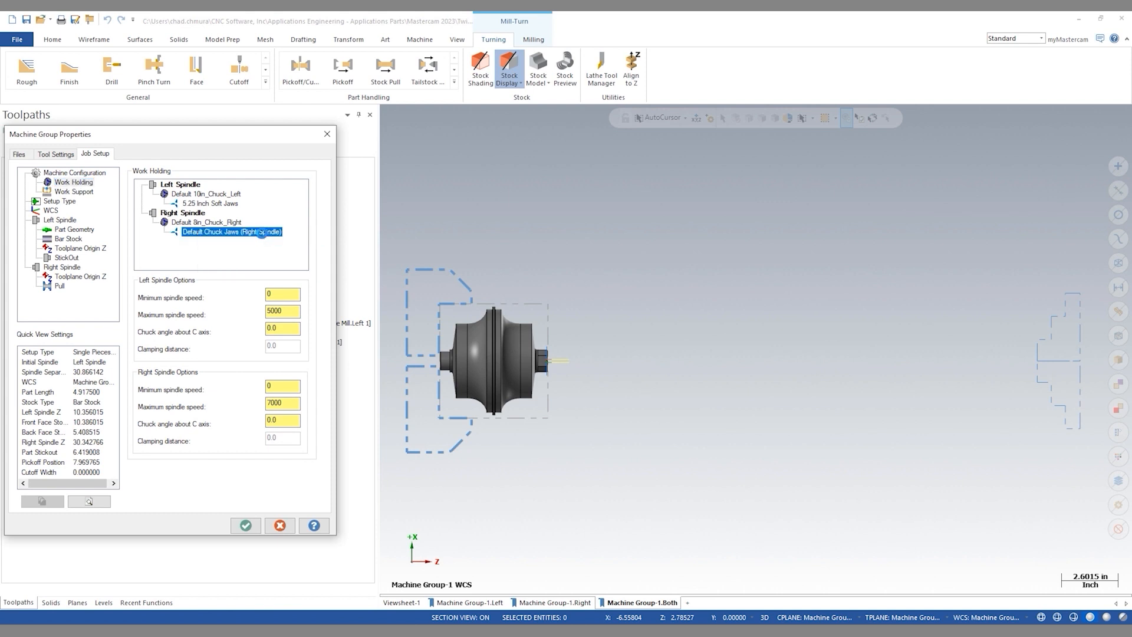
{"action": "double_click", "coordinate": [231, 233]}
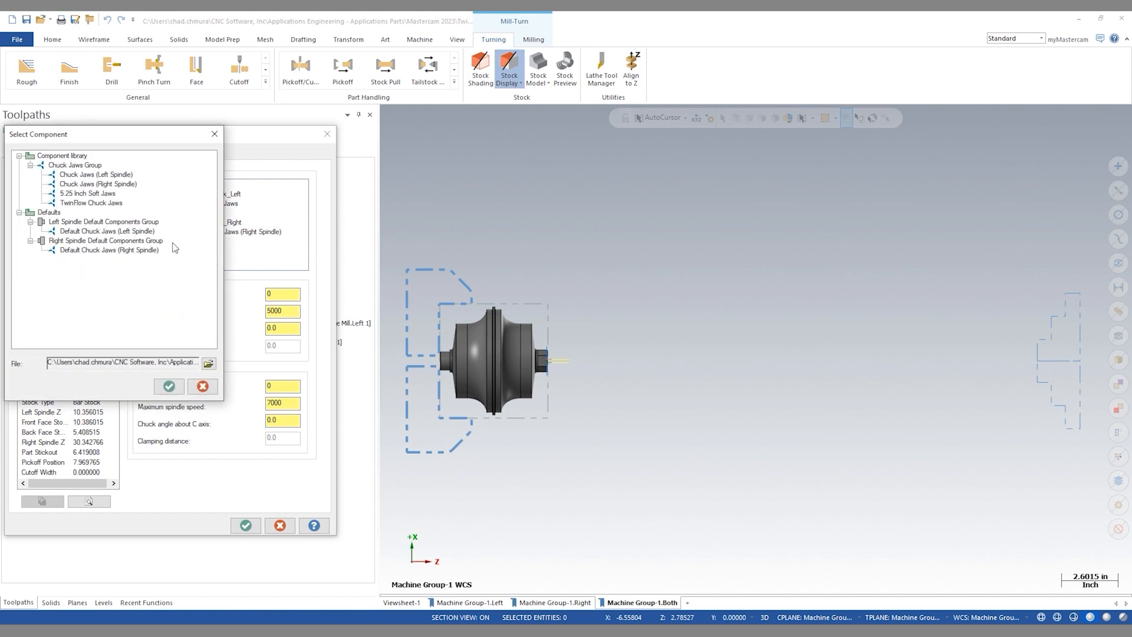
{"action": "left_click", "coordinate": [90, 202]}
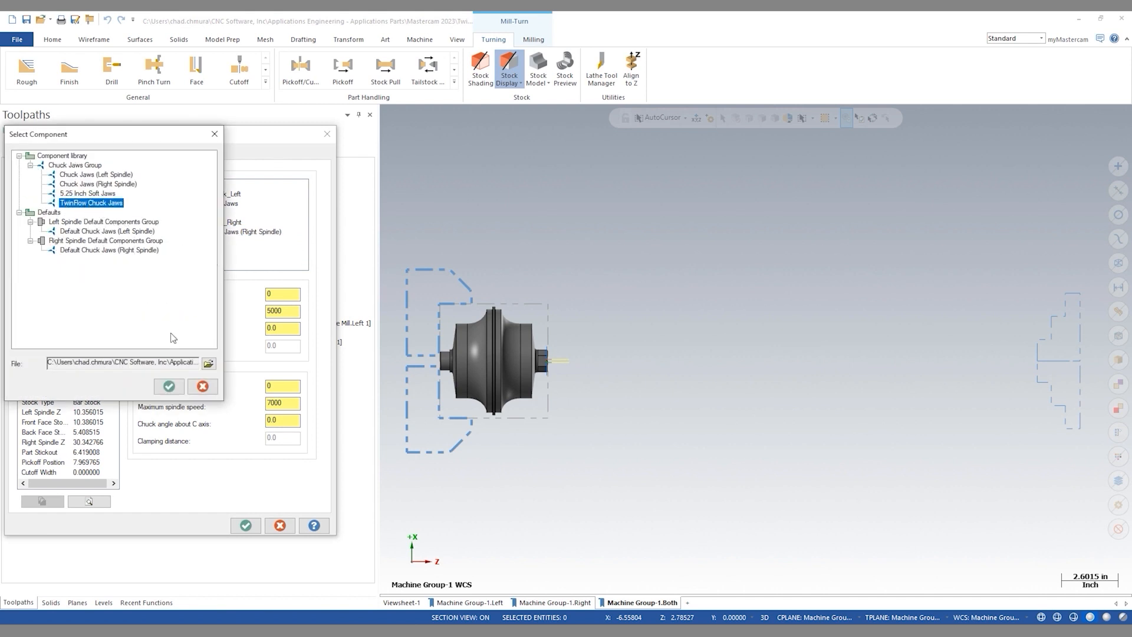
{"action": "left_click", "coordinate": [169, 386]}
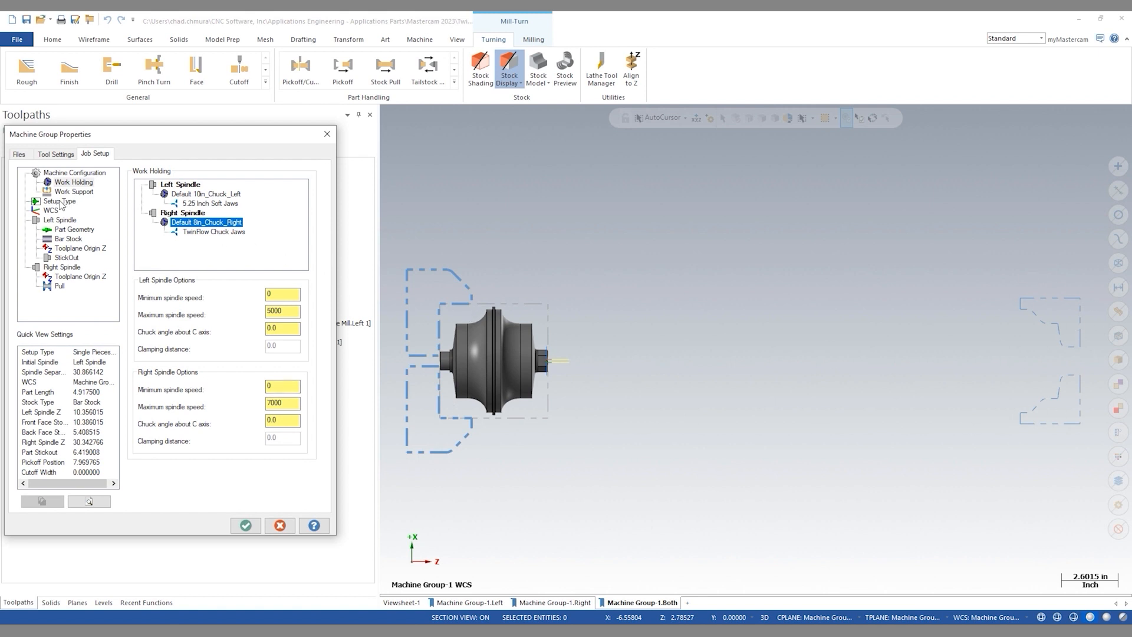
Set stock handling to Single Pieces of Stock with Pickoff and keep right spindle geometry the same.
{"action": "left_click", "coordinate": [58, 201]}
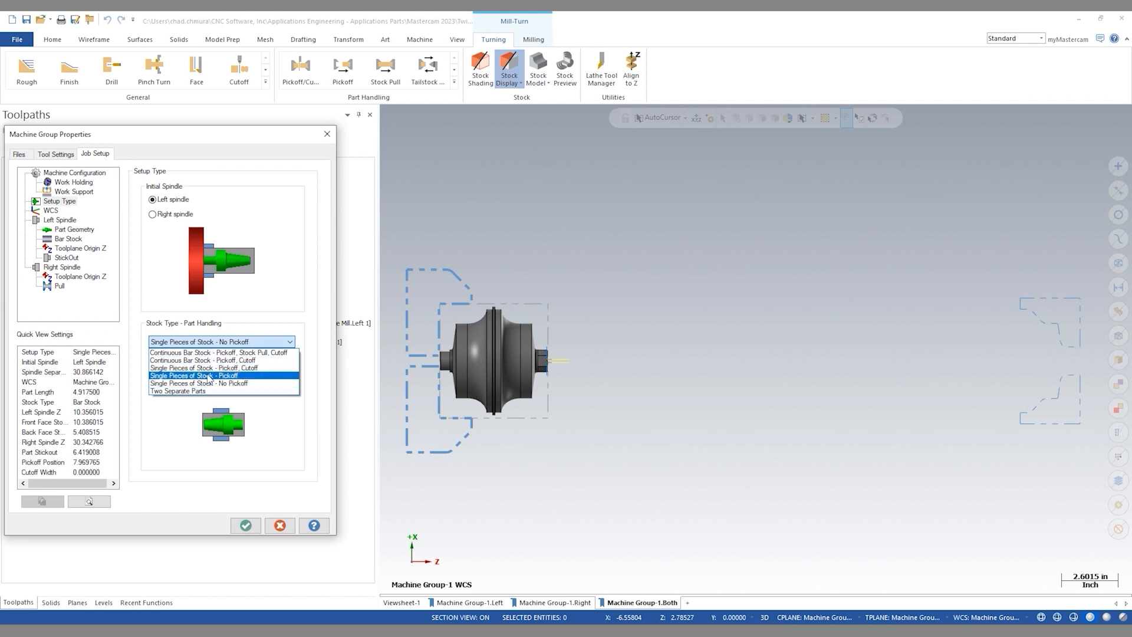
{"action": "left_click", "coordinate": [193, 375]}
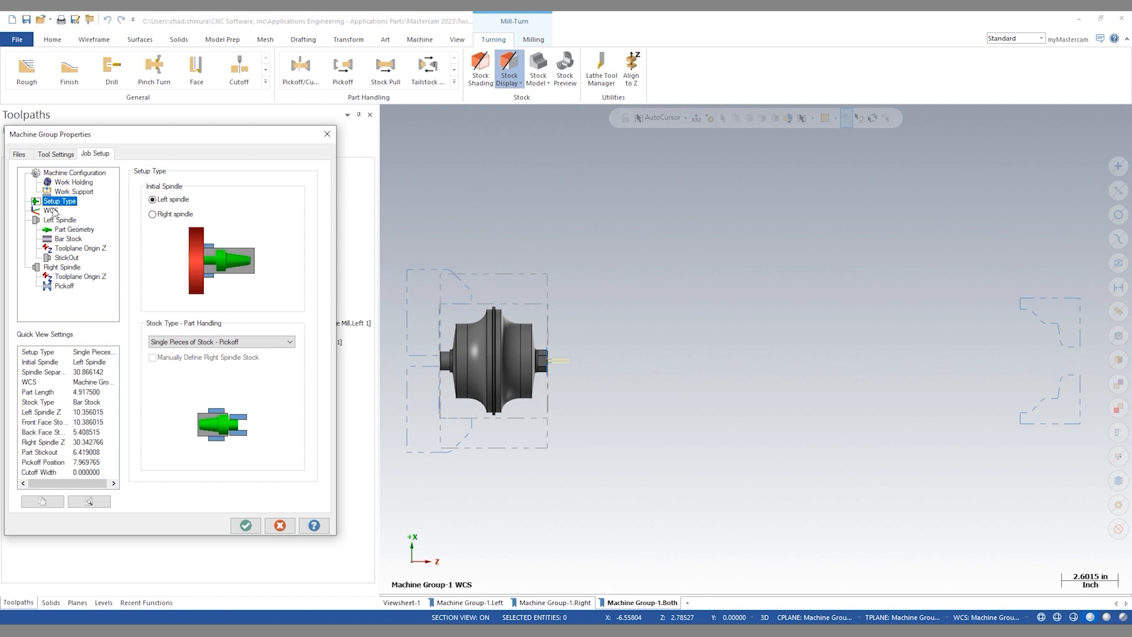
{"action": "left_click", "coordinate": [50, 210]}
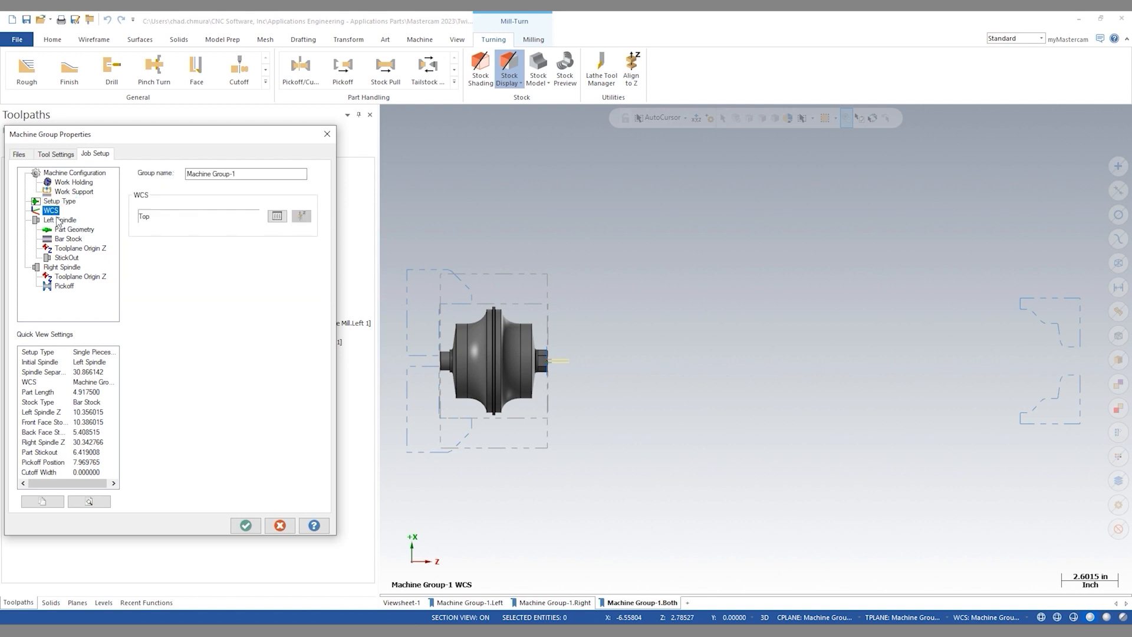
{"action": "left_click", "coordinate": [76, 229]}
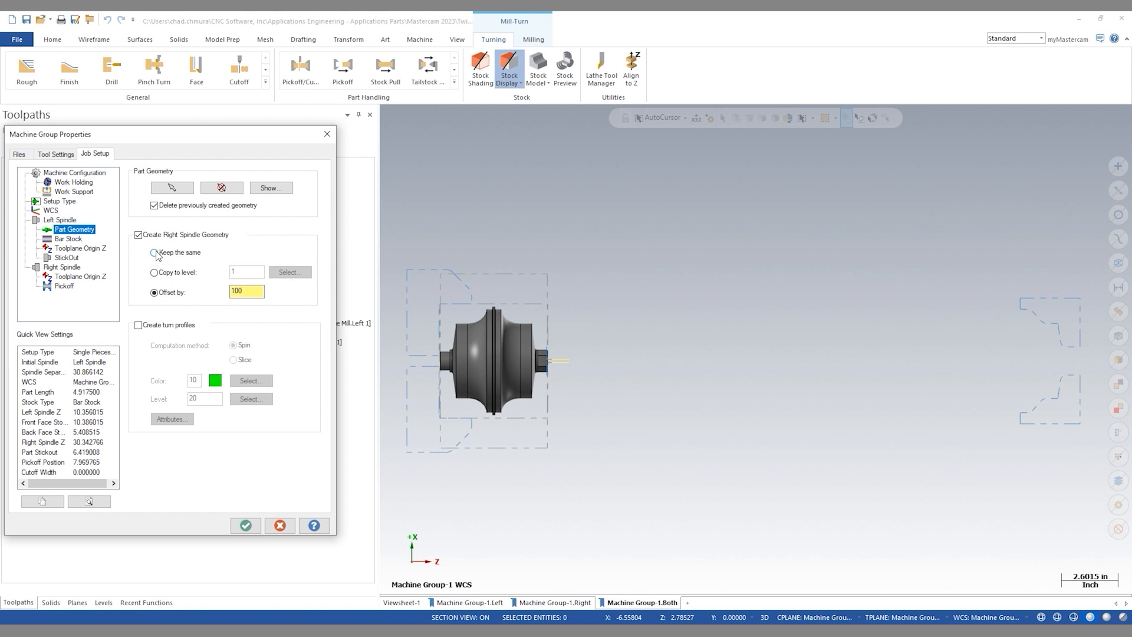
{"action": "left_click", "coordinate": [153, 252]}
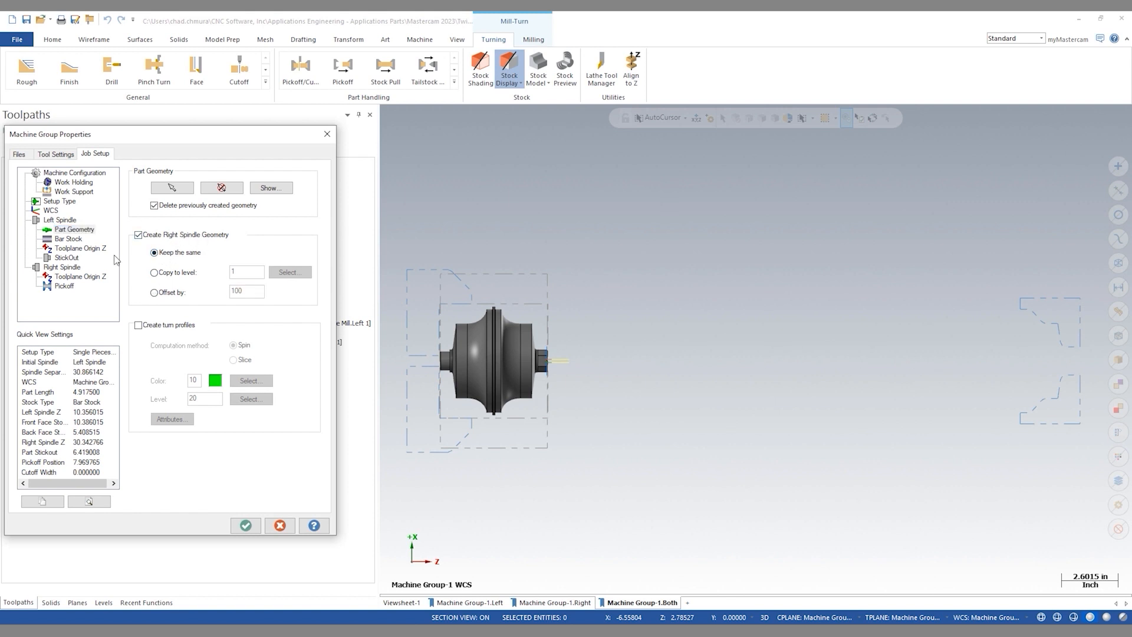
{"action": "mouse_move", "coordinate": [70, 239]}
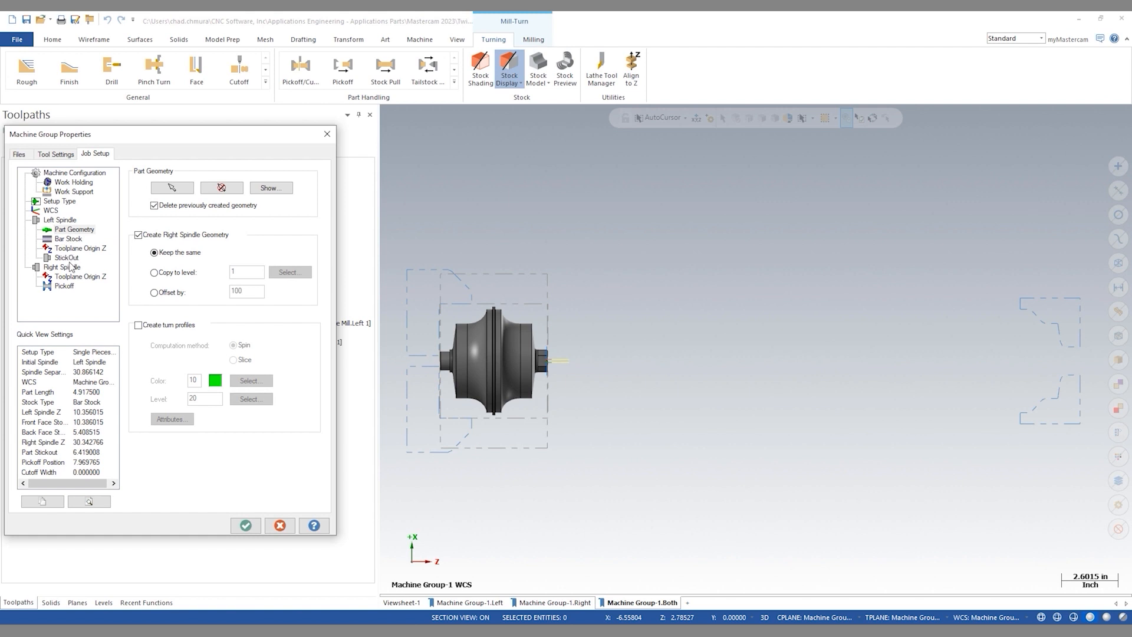
{"action": "mouse_move", "coordinate": [65, 290]}
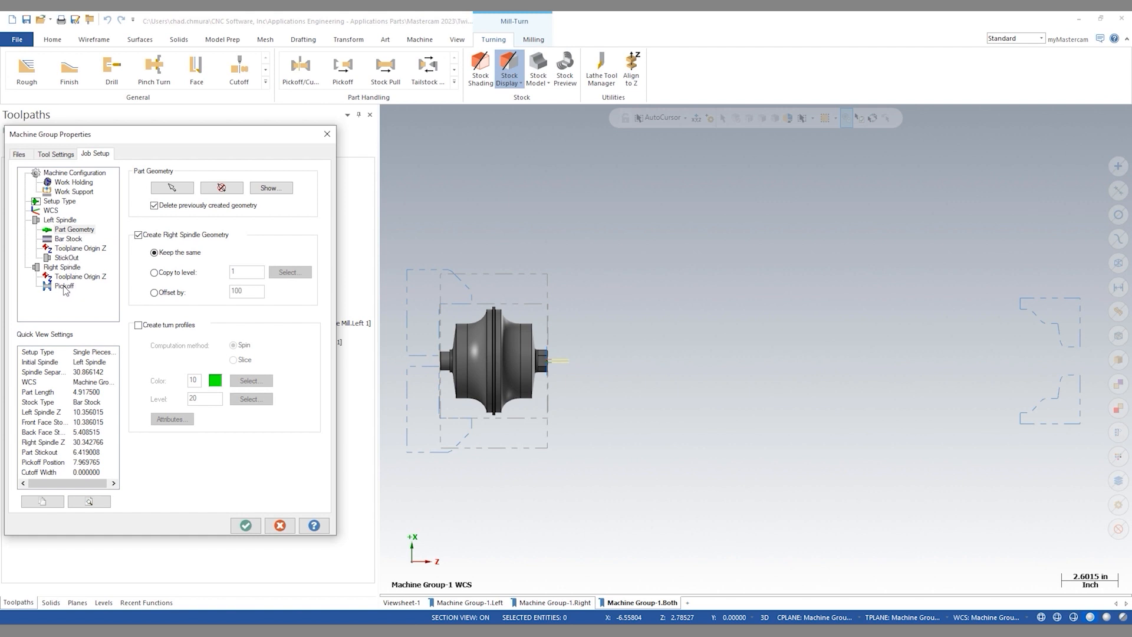
Set the right-spindle pickoff Z at the part shoulder, about 4.035 from the chuck face, and apply.
{"action": "left_click", "coordinate": [63, 286]}
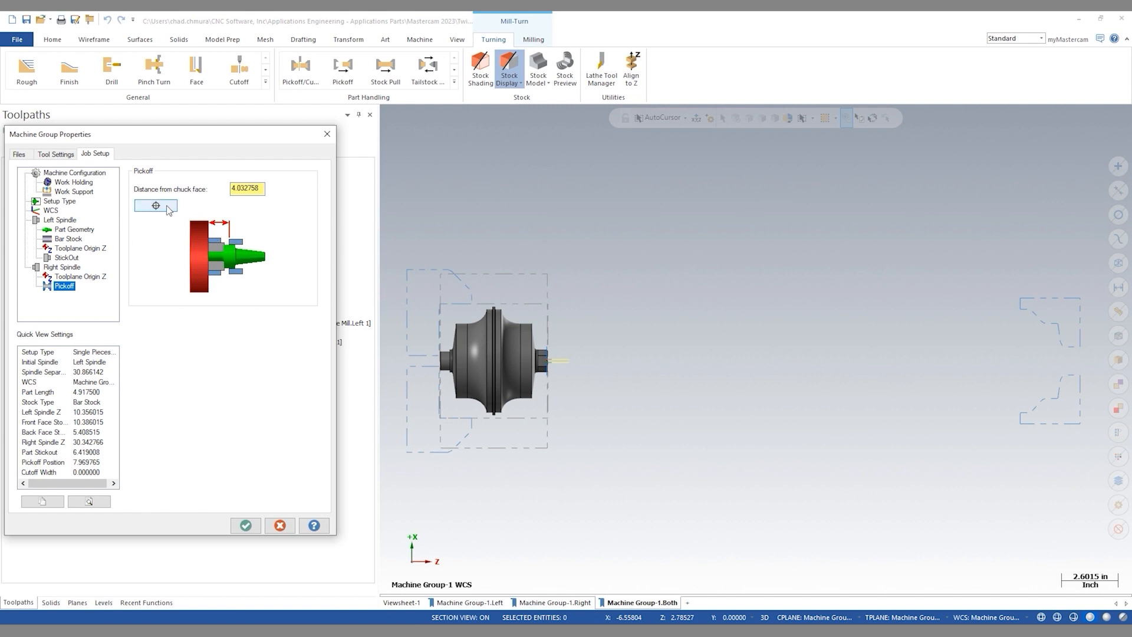
{"action": "mouse_move", "coordinate": [156, 205]}
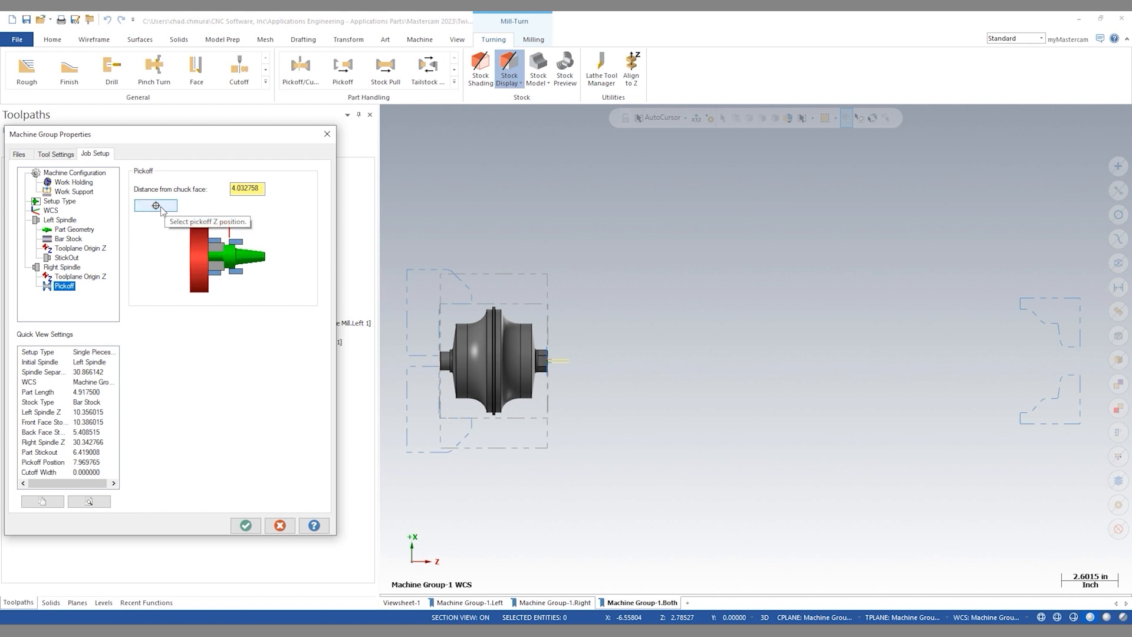
{"action": "left_click", "coordinate": [156, 205]}
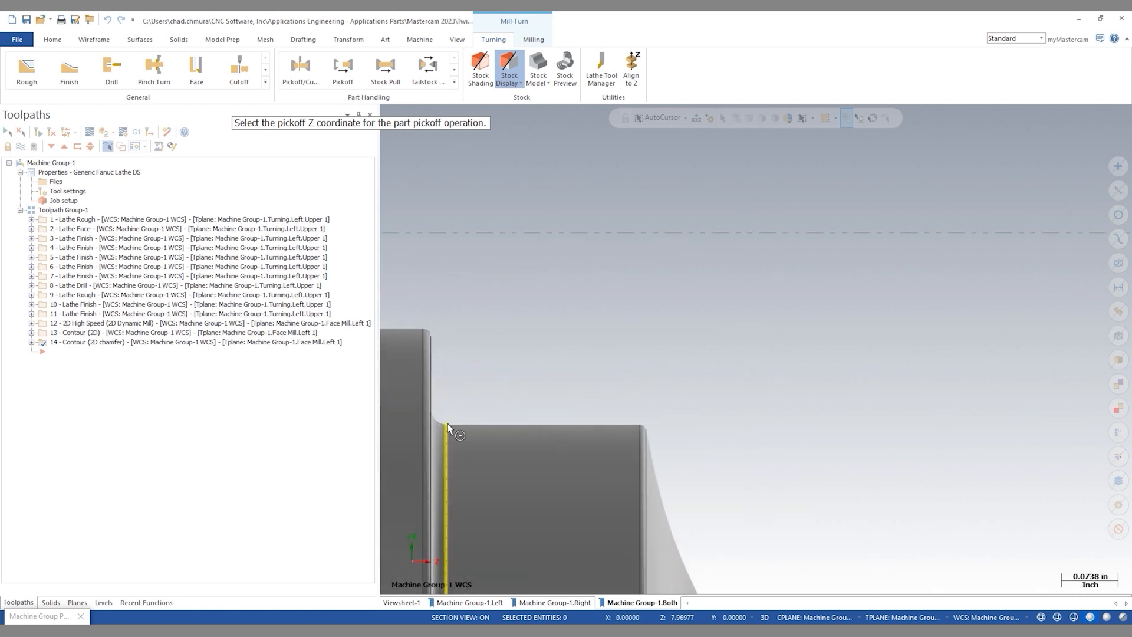
{"action": "left_click", "coordinate": [448, 430]}
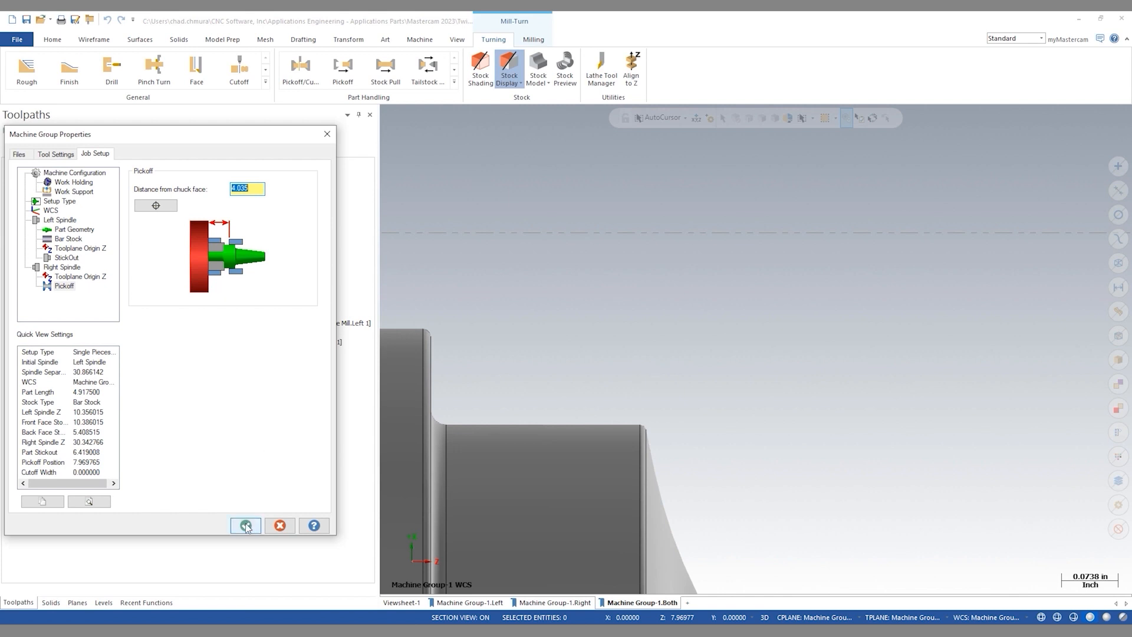
{"action": "left_click", "coordinate": [245, 524]}
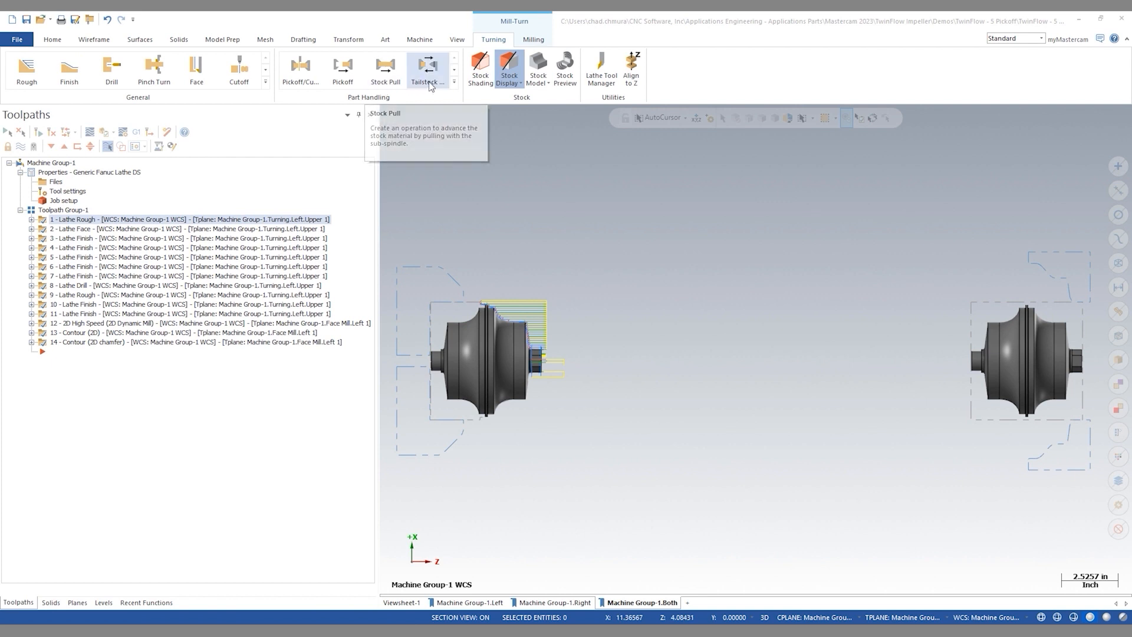
{"action": "mouse_move", "coordinate": [342, 68]}
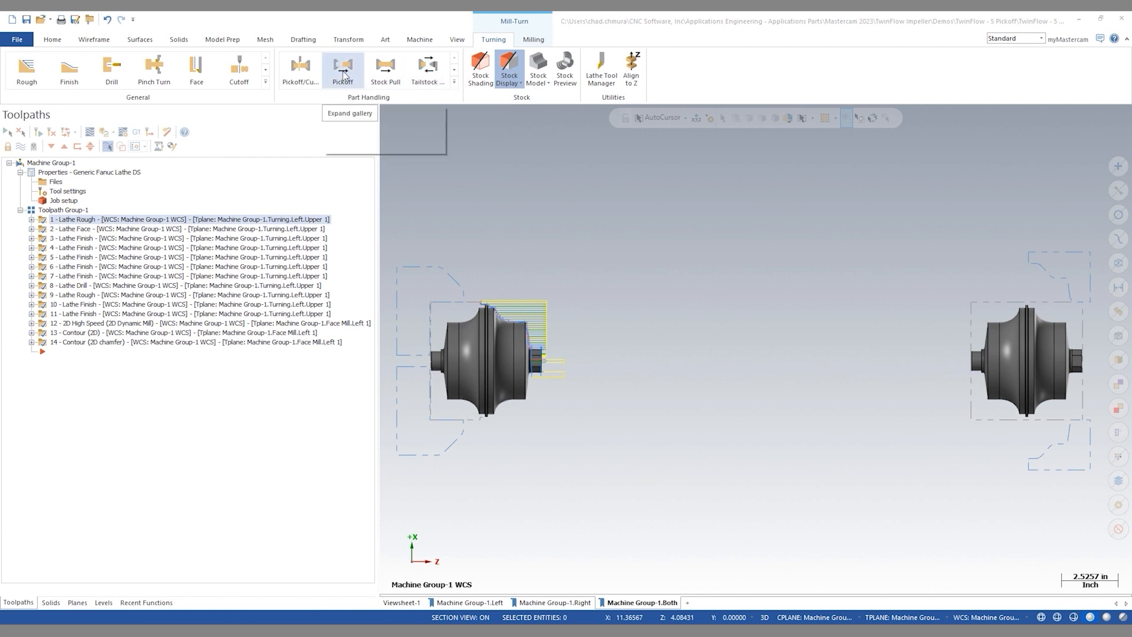
Generate the Pickoff Sync group transferring the part to the sub spindle.
{"action": "left_click", "coordinate": [343, 70]}
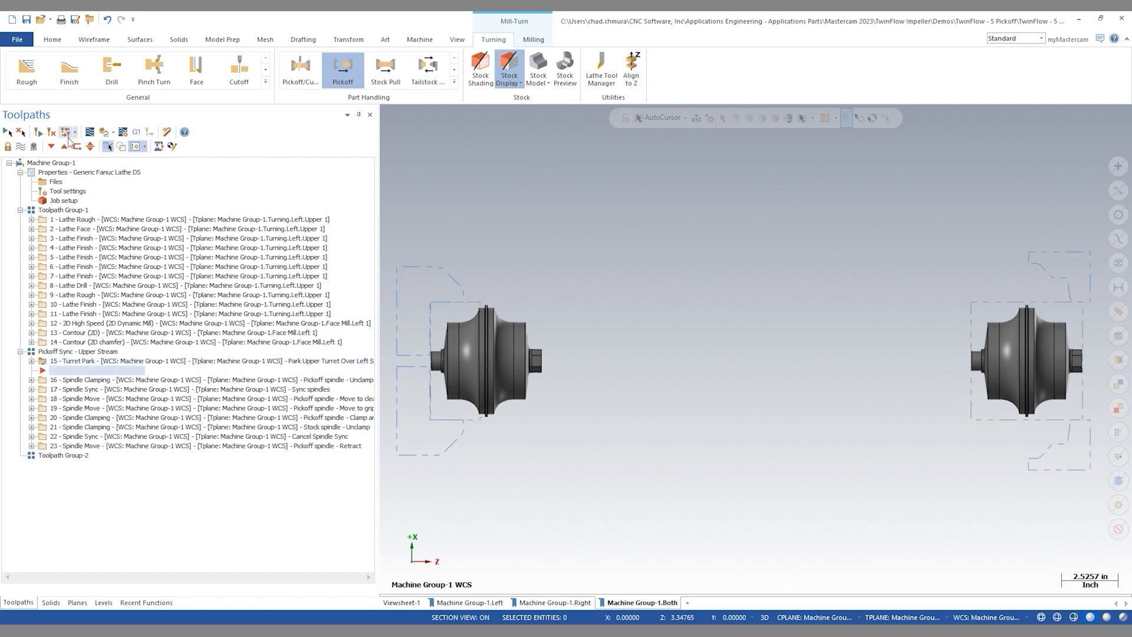
{"action": "mouse_move", "coordinate": [51, 146]}
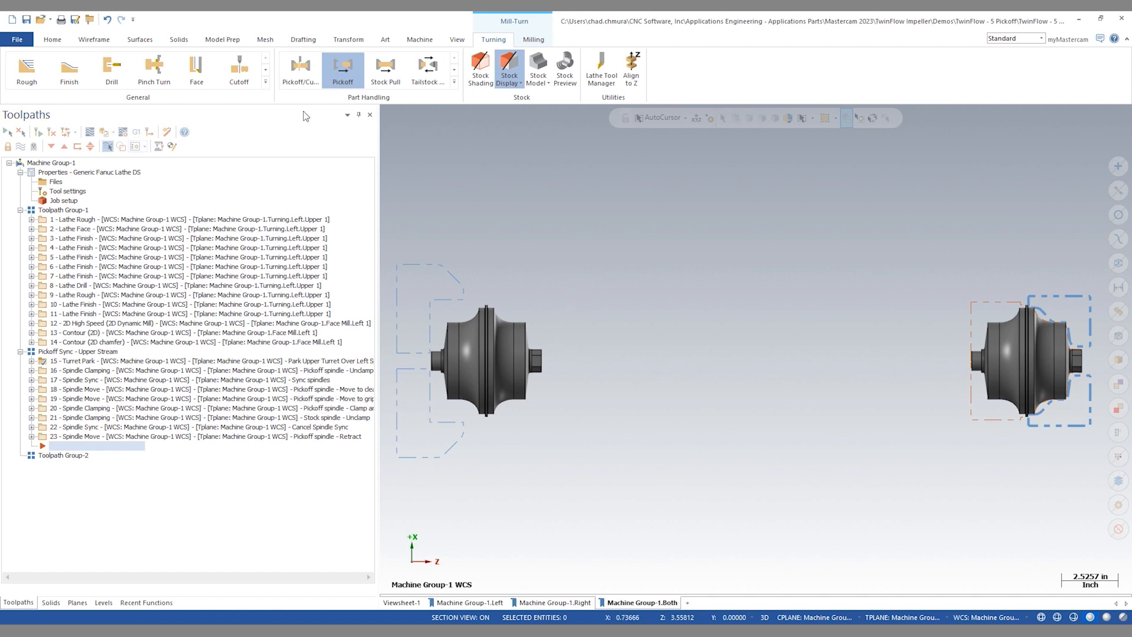
{"action": "mouse_move", "coordinate": [26, 70]}
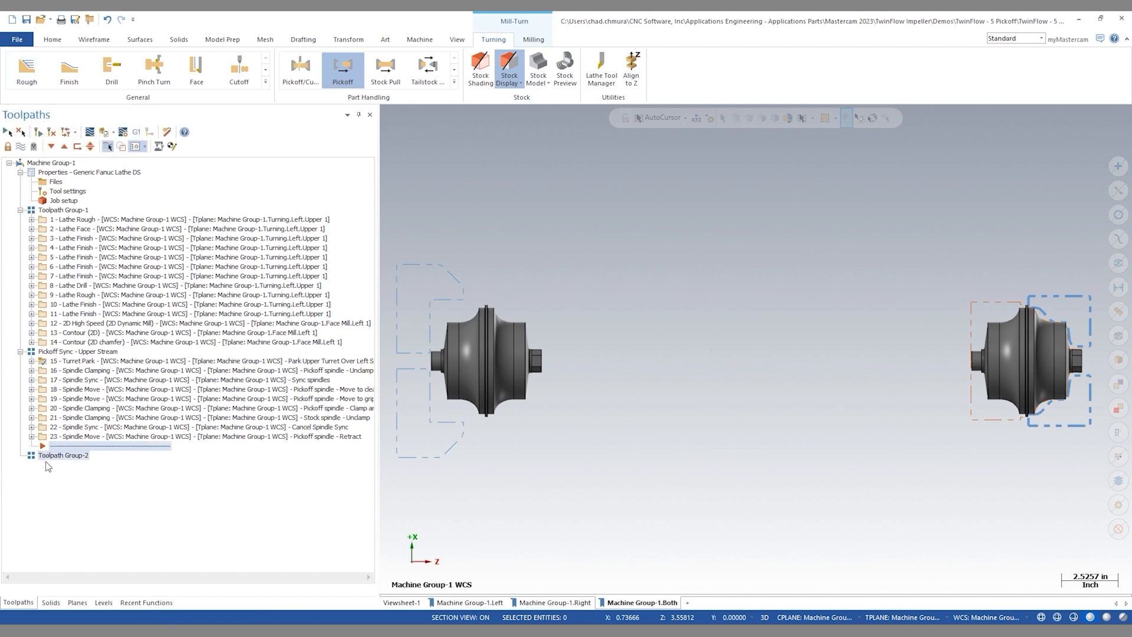
{"action": "mouse_move", "coordinate": [26, 69]}
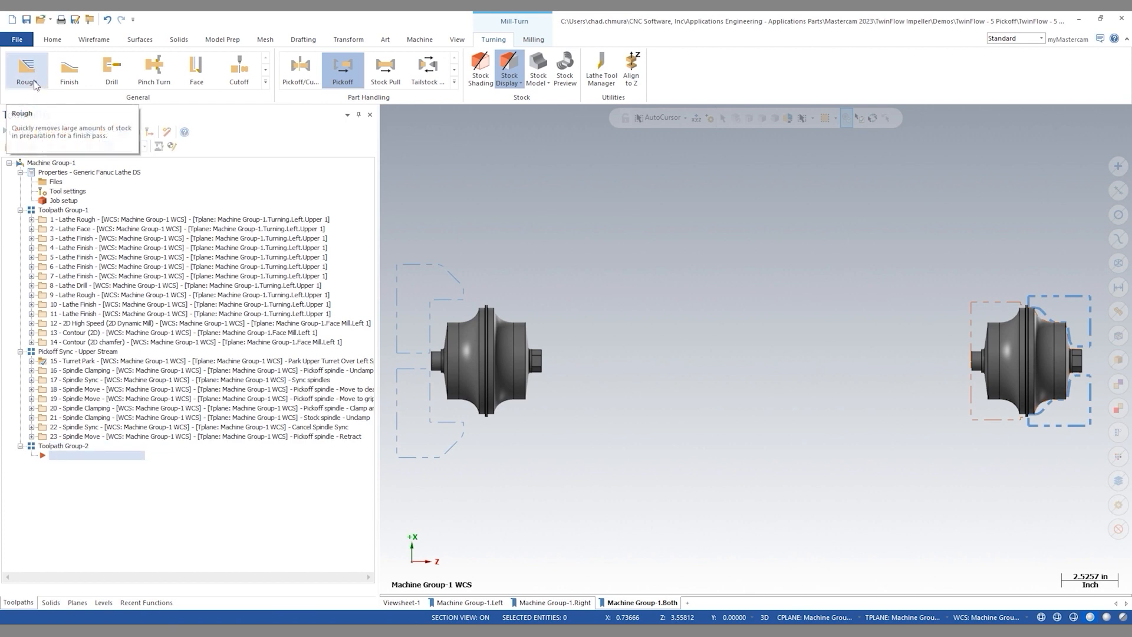
Rough the sub-spindle part body in Toolpath Group-2 with T1212 80 Deg OD Turn.
{"action": "left_click", "coordinate": [26, 69]}
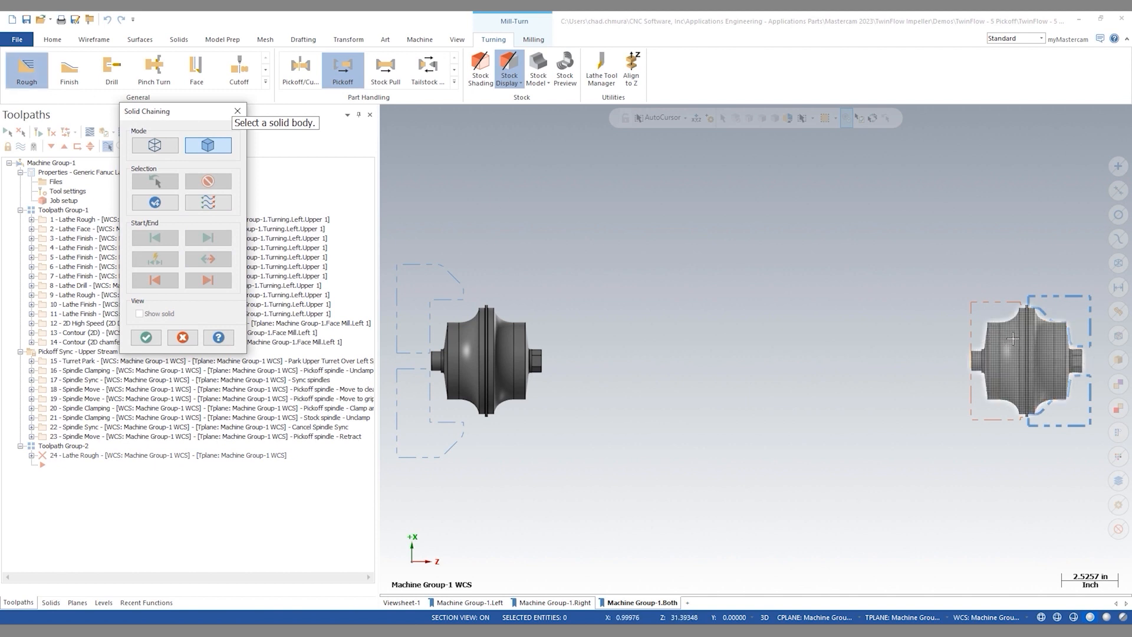
{"action": "left_click", "coordinate": [153, 202]}
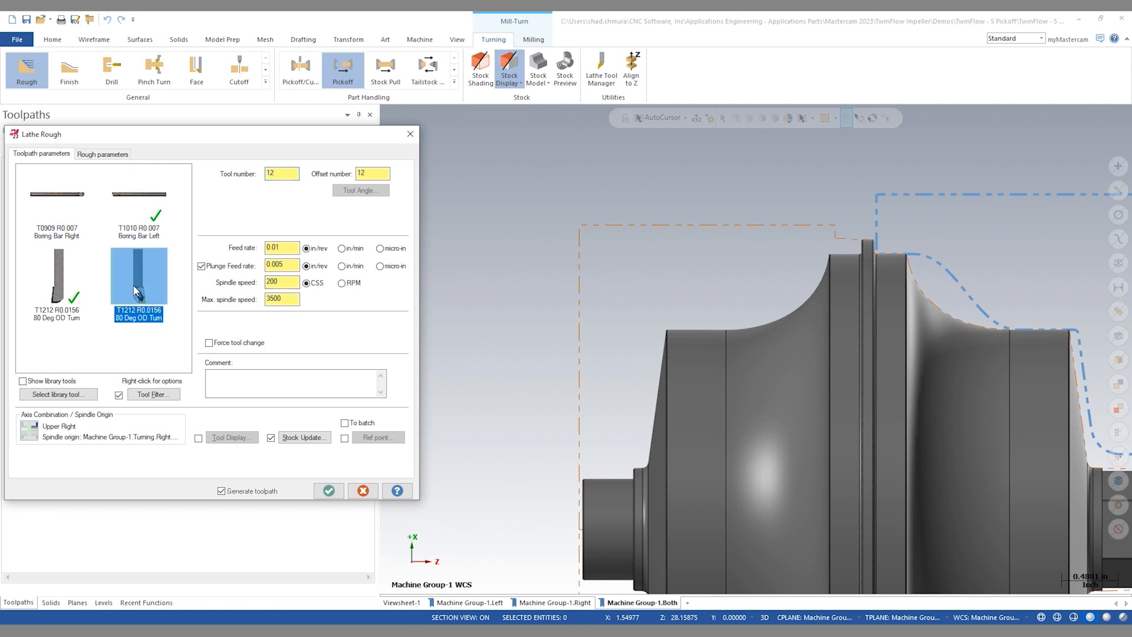
{"action": "mouse_move", "coordinate": [72, 374]}
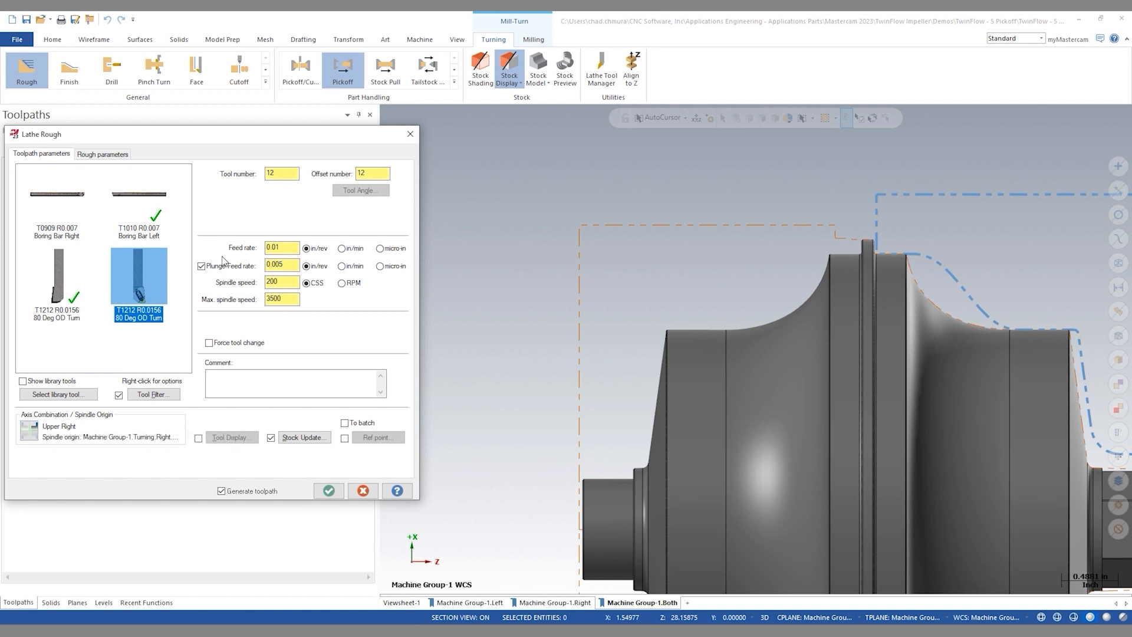
{"action": "left_click", "coordinate": [101, 153]}
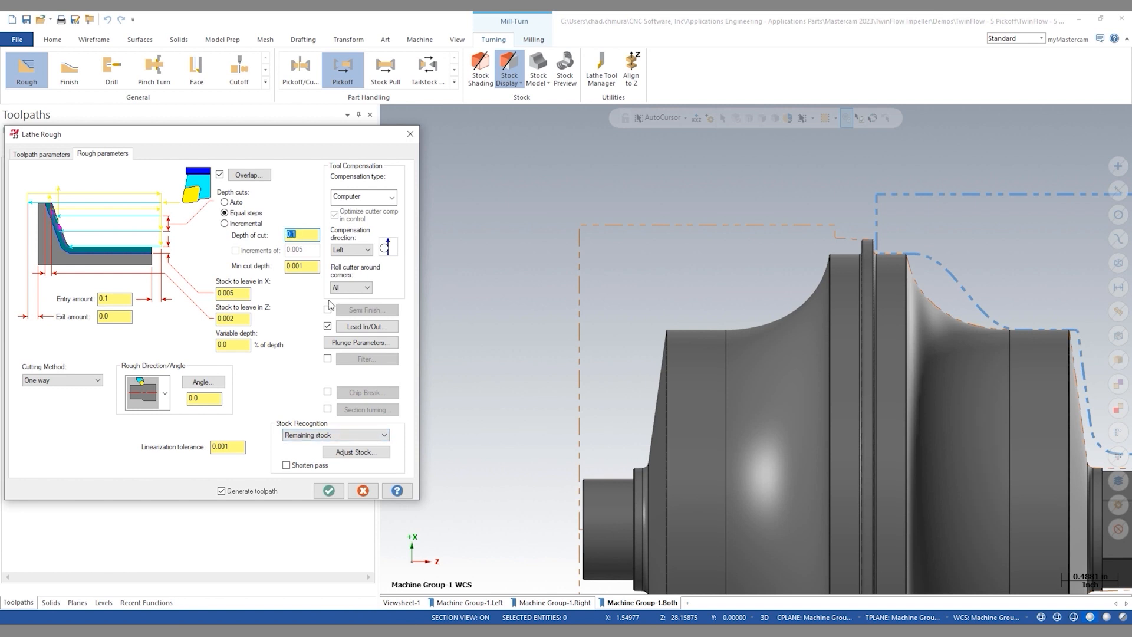
{"action": "left_click", "coordinate": [327, 491]}
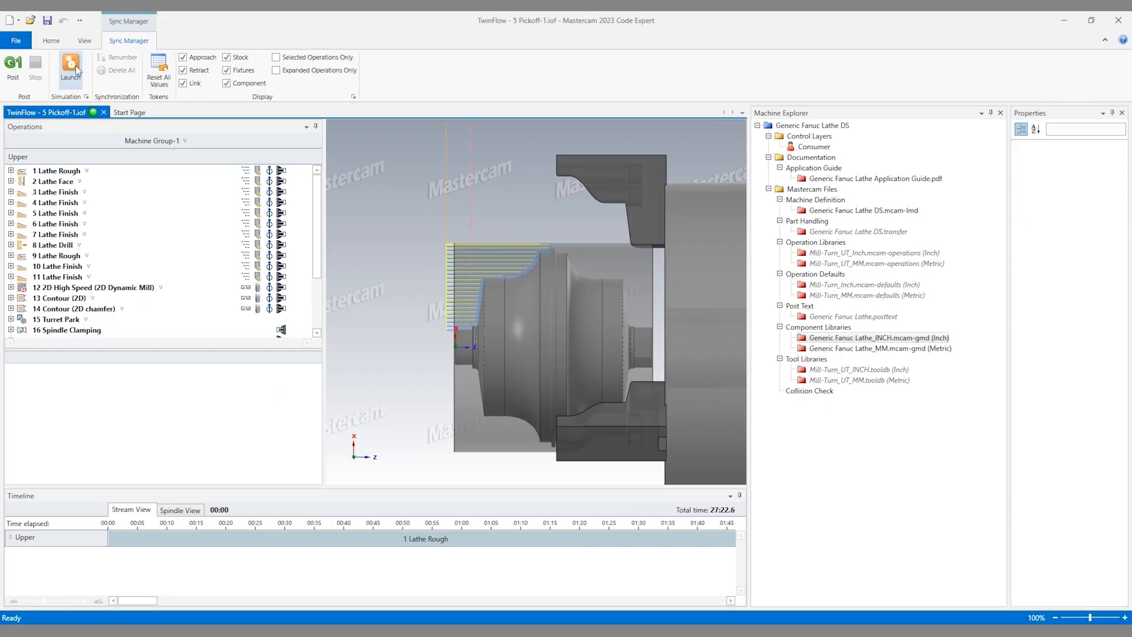
Launch Mastercam Simulator from Sync Manager for the synced job.
{"action": "left_click", "coordinate": [69, 66]}
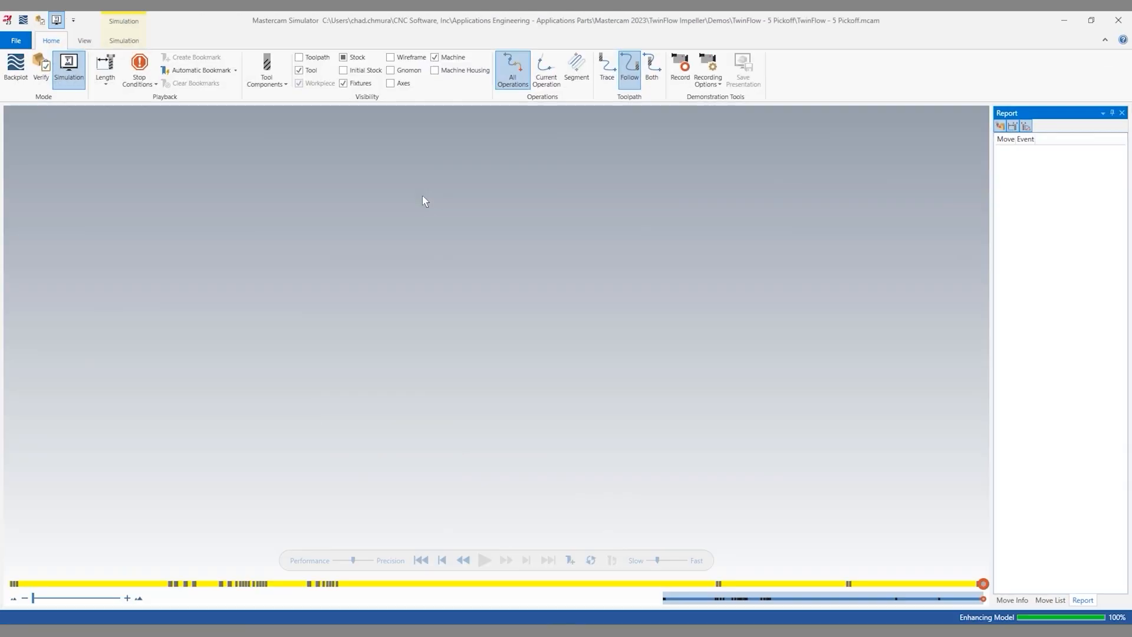
Play back all operations of the impeller job on the mill-turn machine model.
{"action": "left_click", "coordinate": [484, 559]}
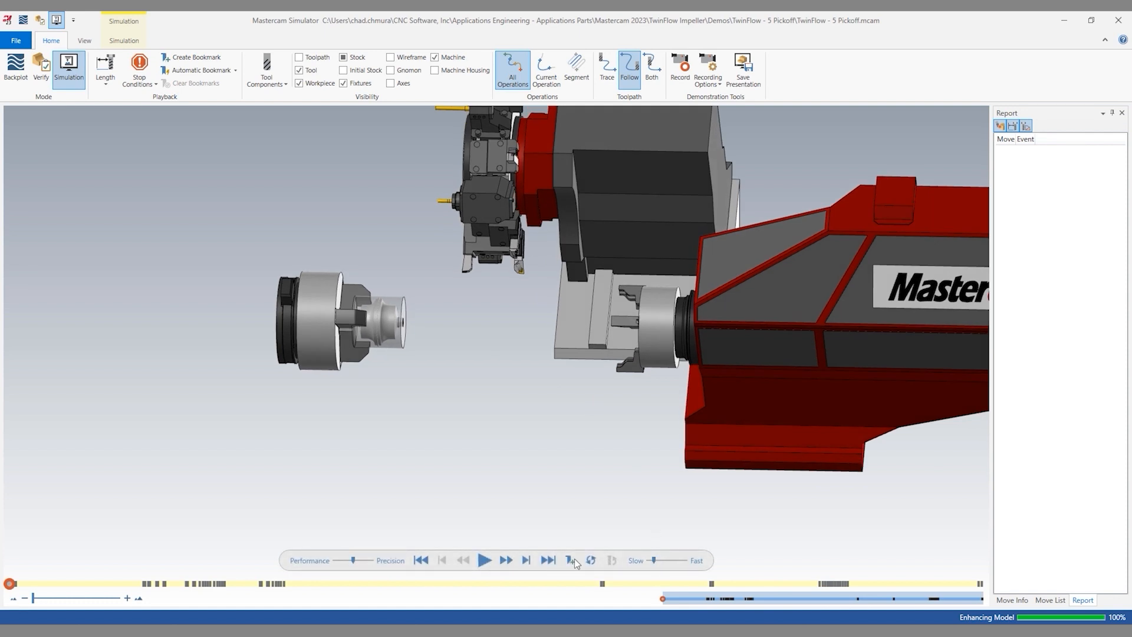
{"action": "left_click", "coordinate": [484, 559]}
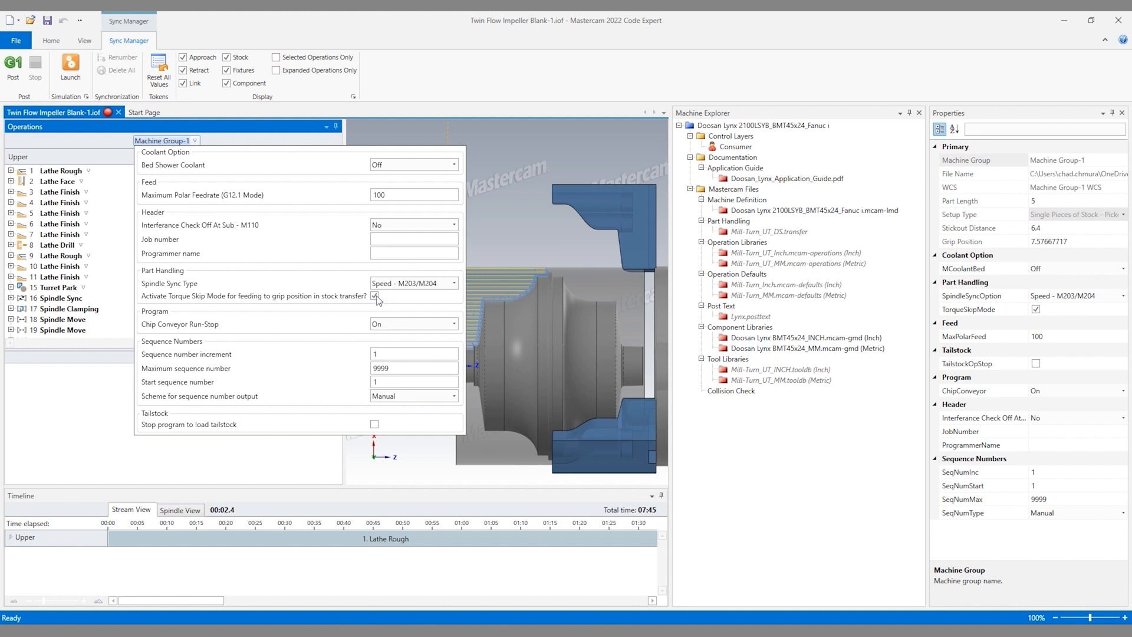
Close the Machine Group settings and post the Doosan Lynx impeller job to NC code.
{"action": "left_click", "coordinate": [374, 296]}
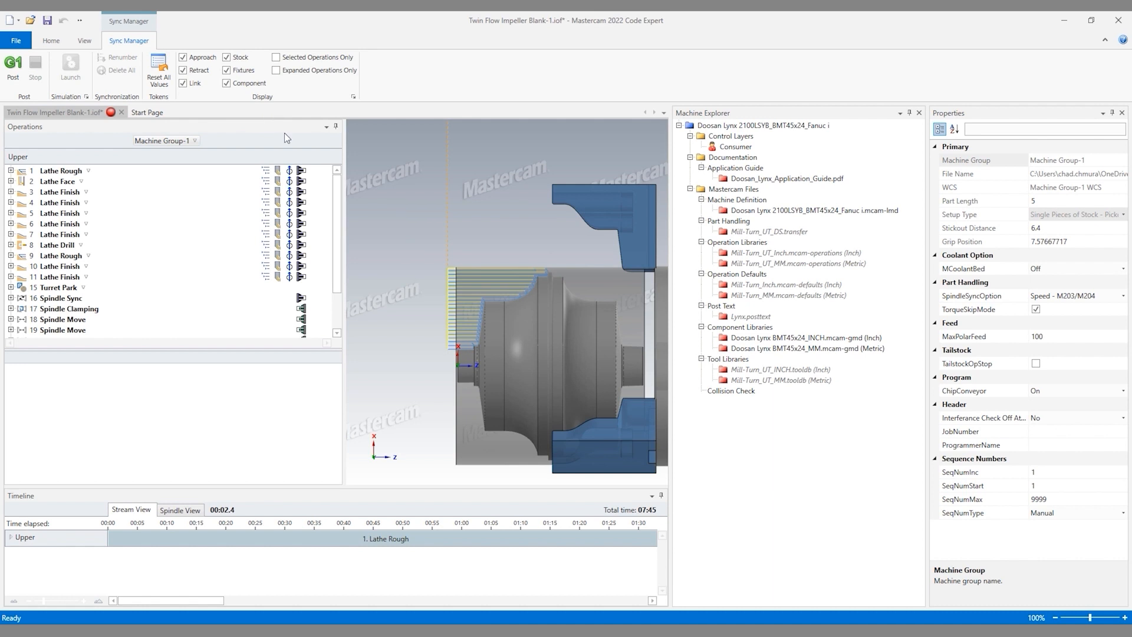
{"action": "mouse_move", "coordinate": [13, 68]}
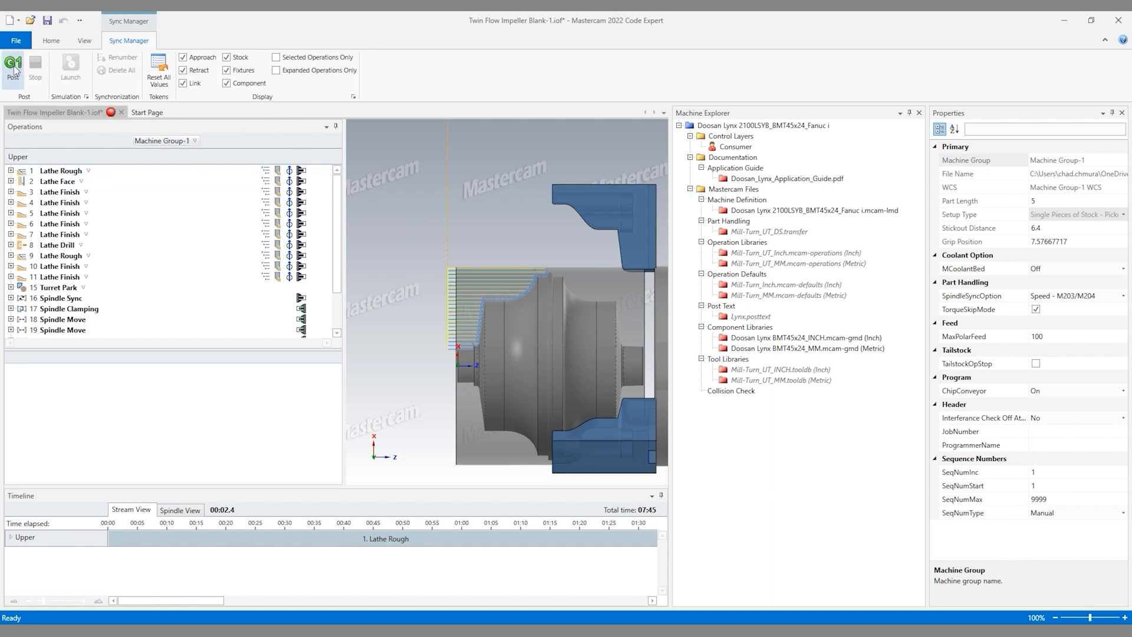
{"action": "left_click", "coordinate": [13, 68]}
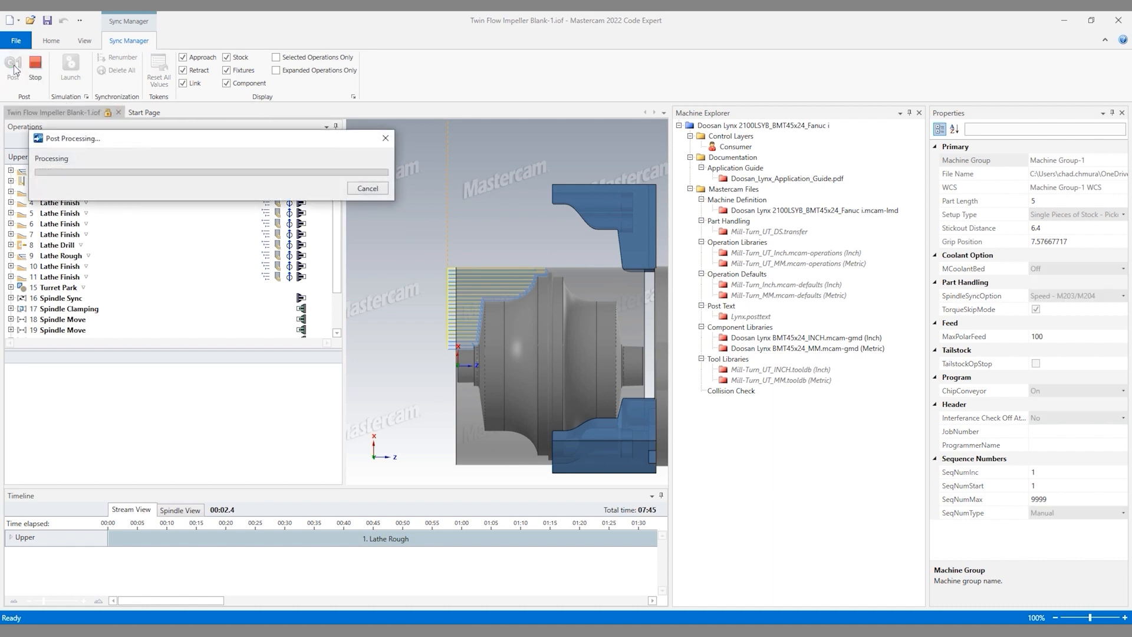